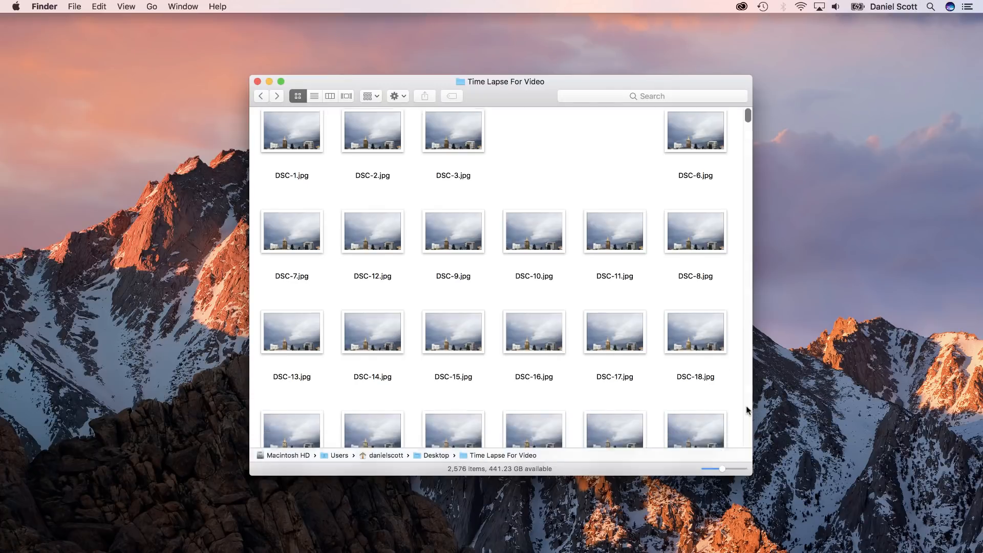
# Scroll the DSC folder to its last photos and select a renamed clouds image
pyautogui.scroll(-3)
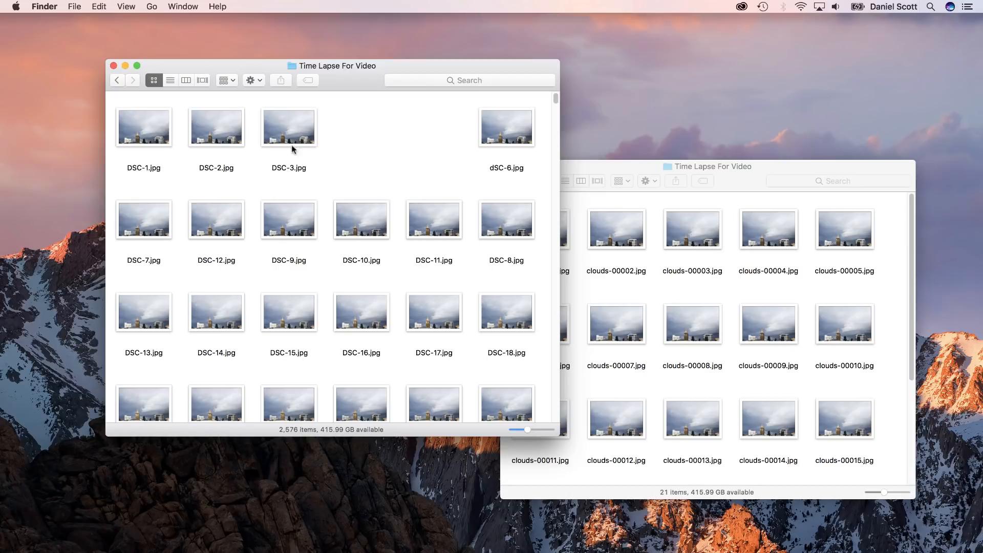
pyautogui.moveTo(351, 147)
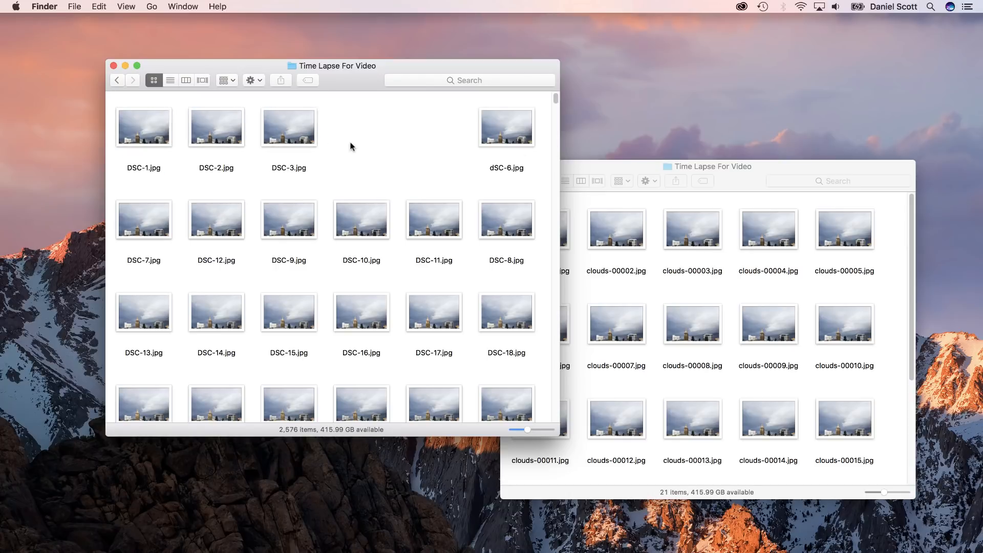
pyautogui.moveTo(411, 140)
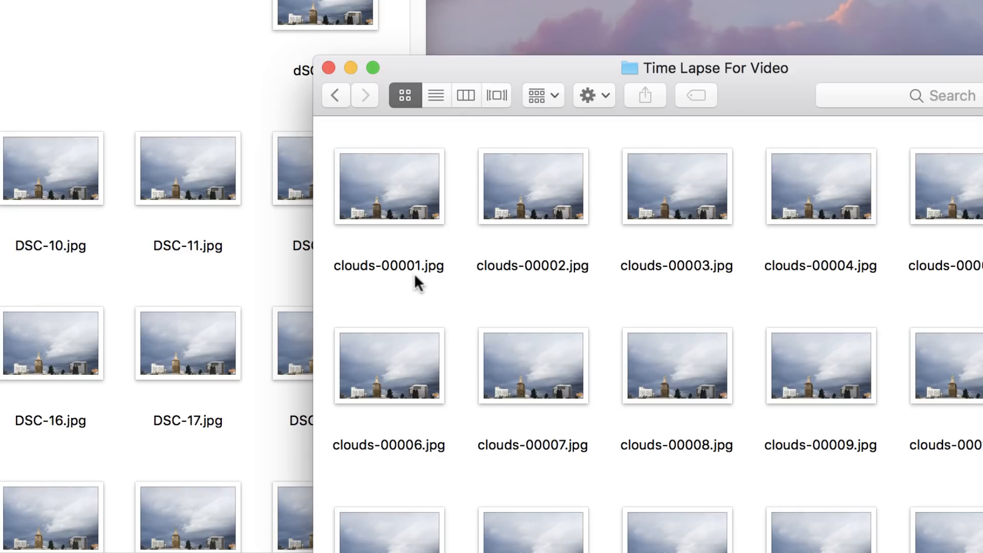
pyautogui.click(389, 186)
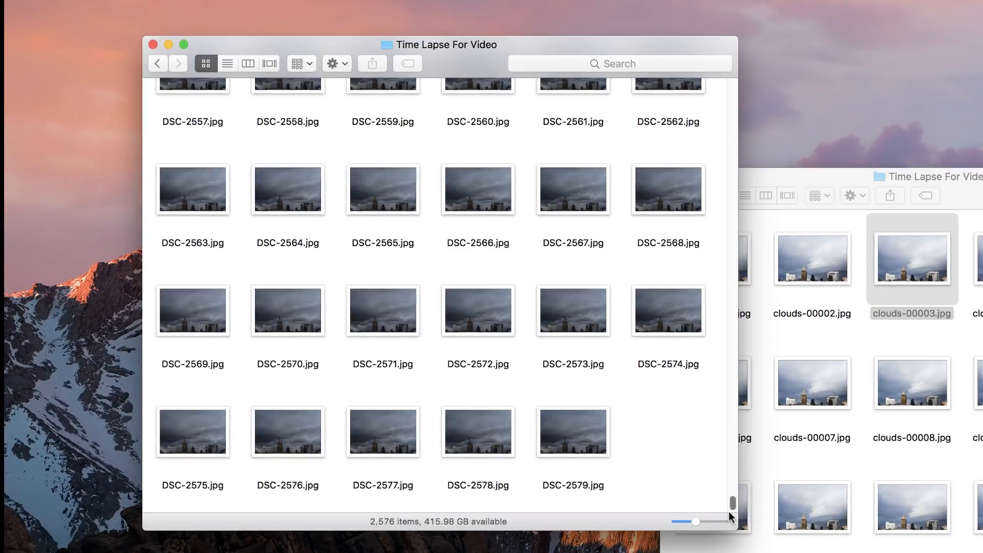
pyautogui.moveTo(600, 494)
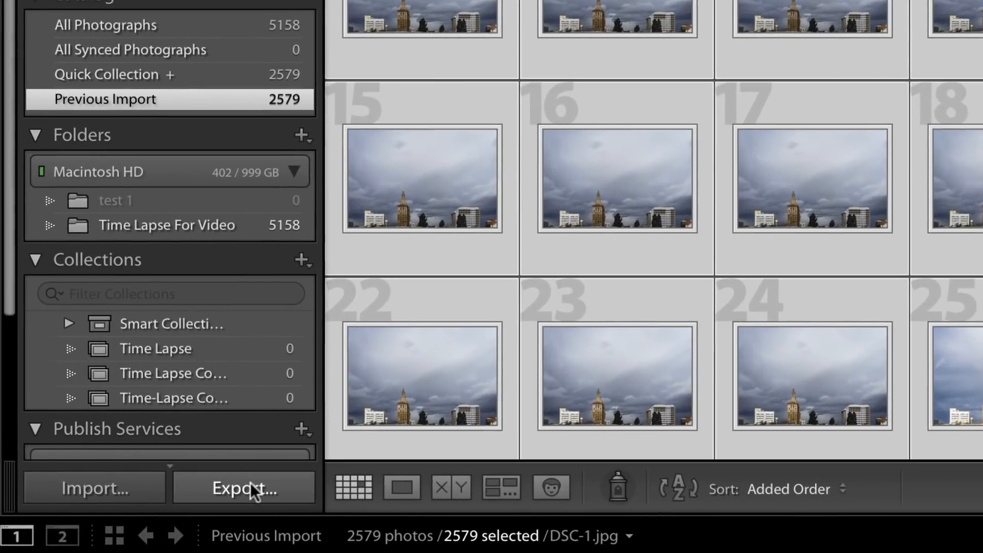
# Export all photos renamed as Custom Name - Sequence with the custom text 'clouds'
pyautogui.click(244, 489)
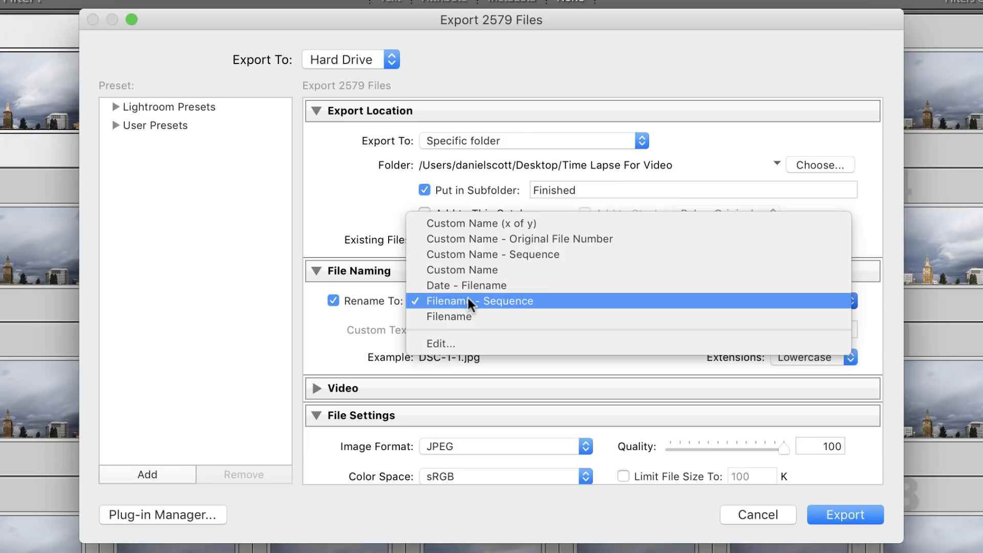
pyautogui.click(493, 254)
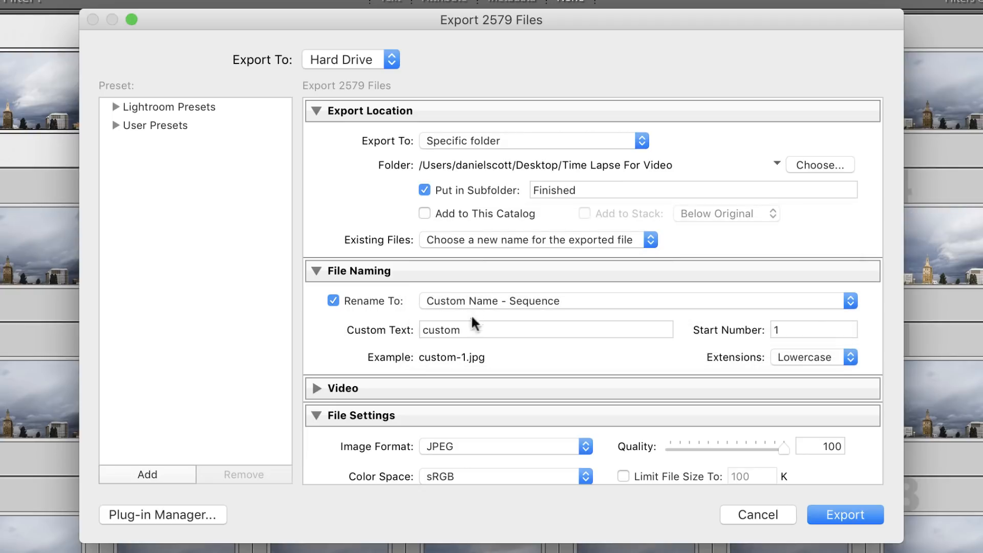
pyautogui.write('clouds')
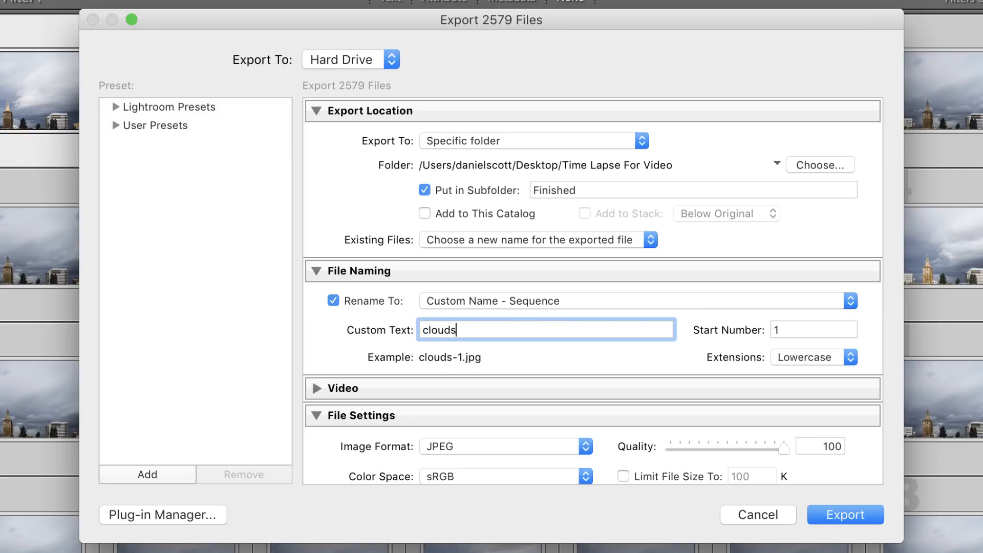
pyautogui.moveTo(480, 305)
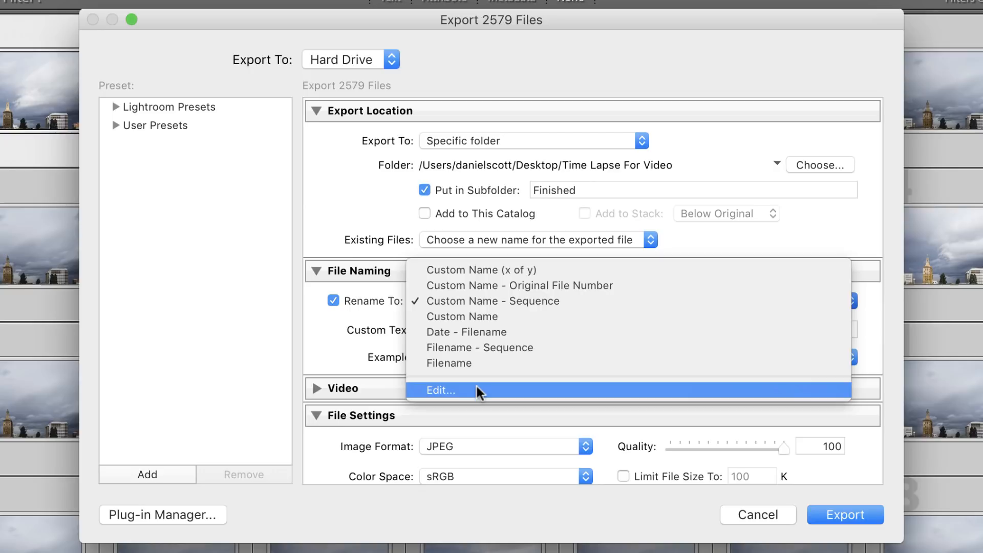
# Switch the filename template's sequence token to Sequence # (00001) and accept the template
pyautogui.click(441, 390)
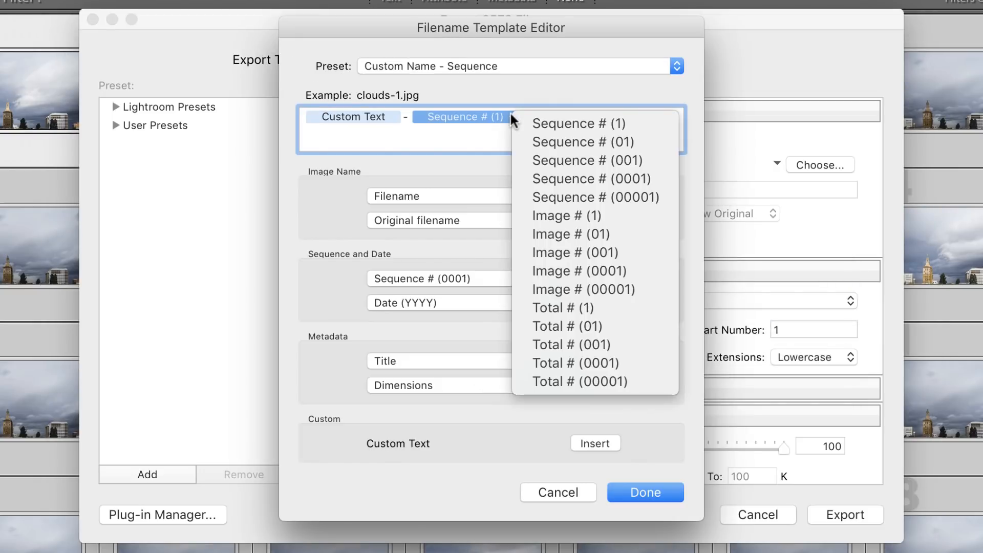
pyautogui.moveTo(578, 205)
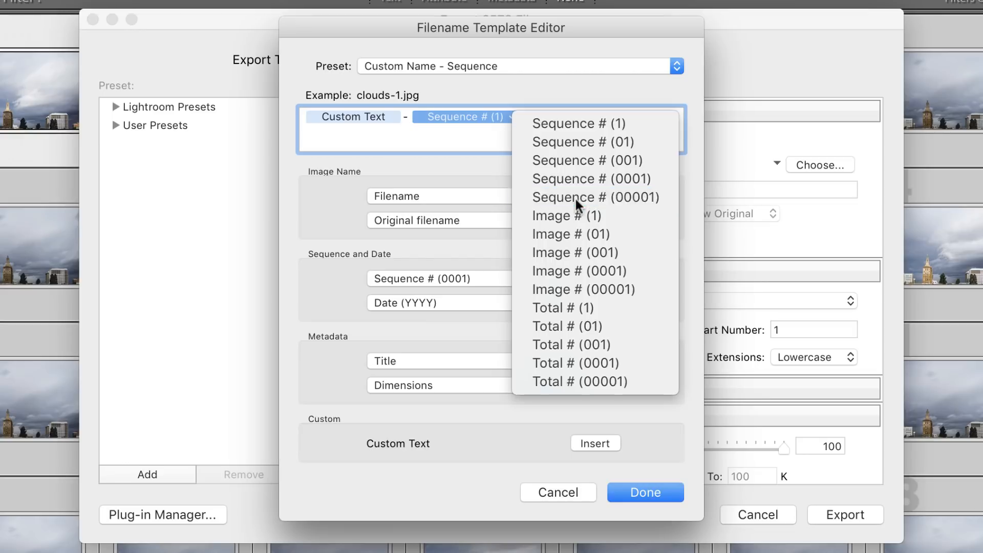
pyautogui.click(594, 197)
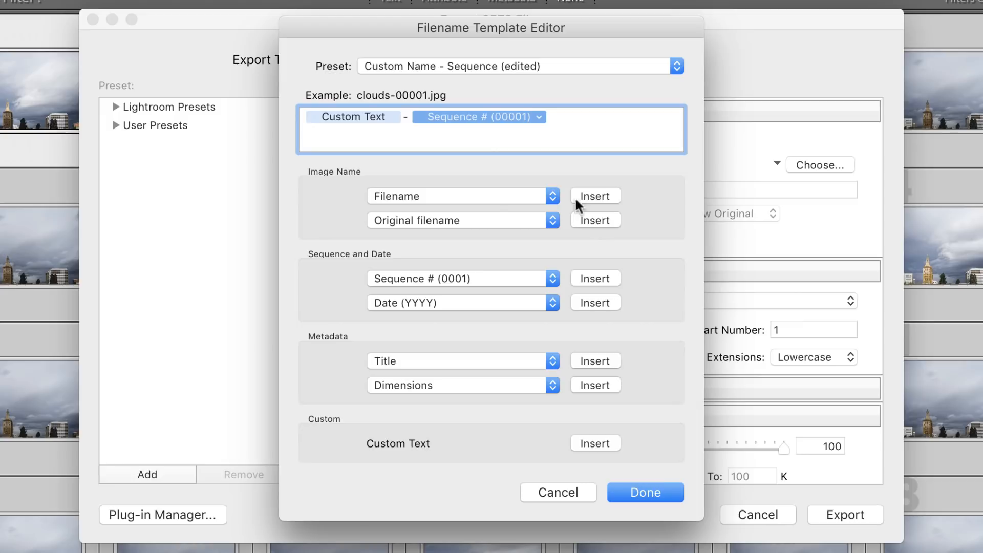
pyautogui.click(645, 492)
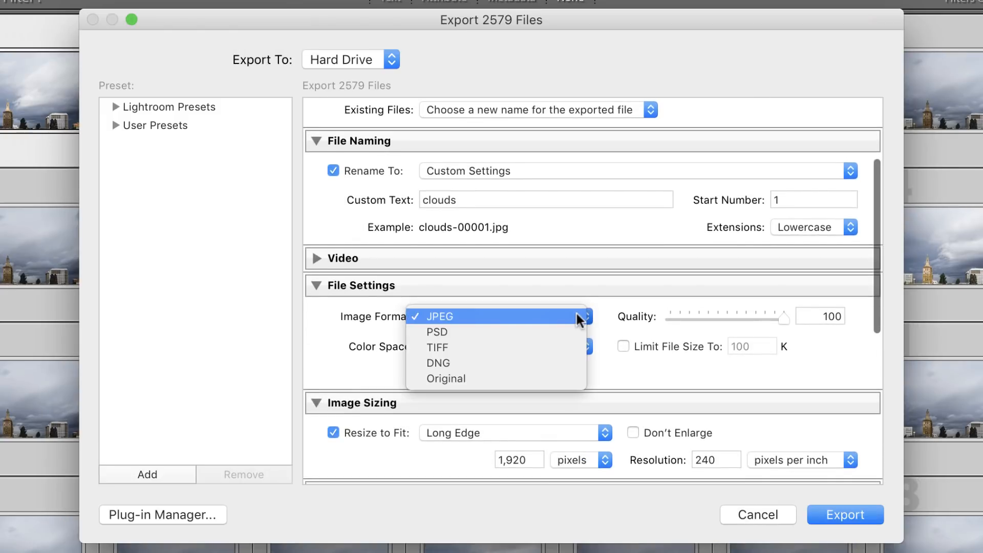
pyautogui.click(441, 315)
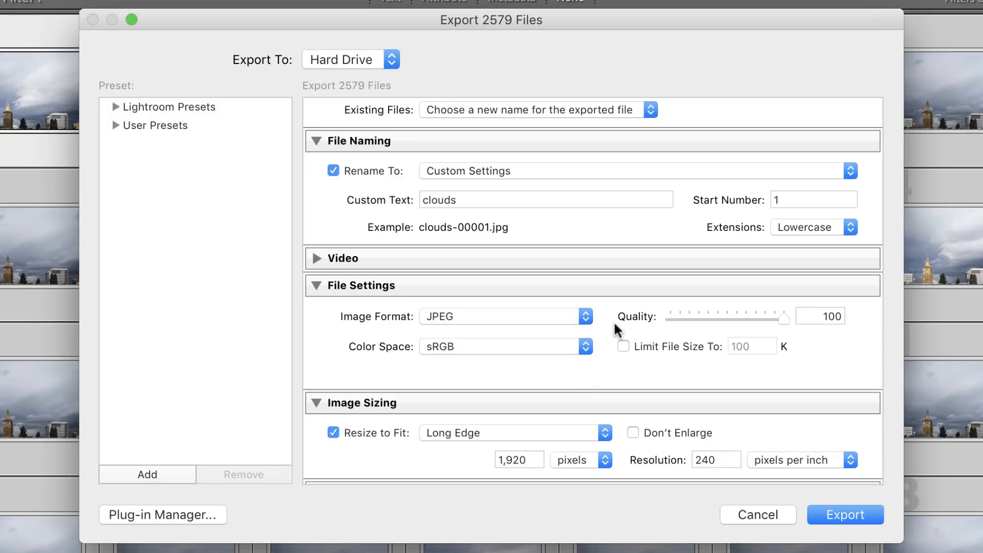
pyautogui.scroll(-3)
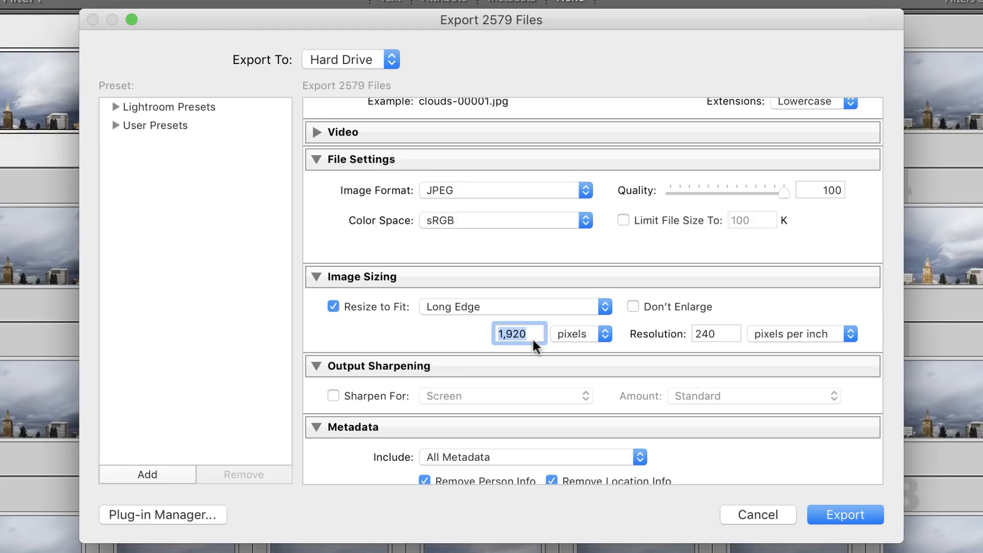
pyautogui.click(844, 514)
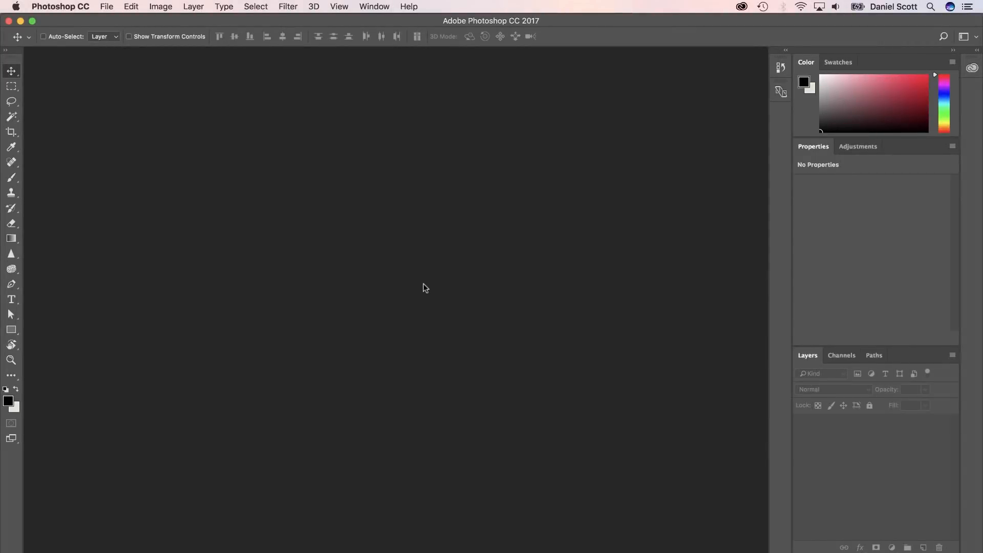
pyautogui.moveTo(106, 6)
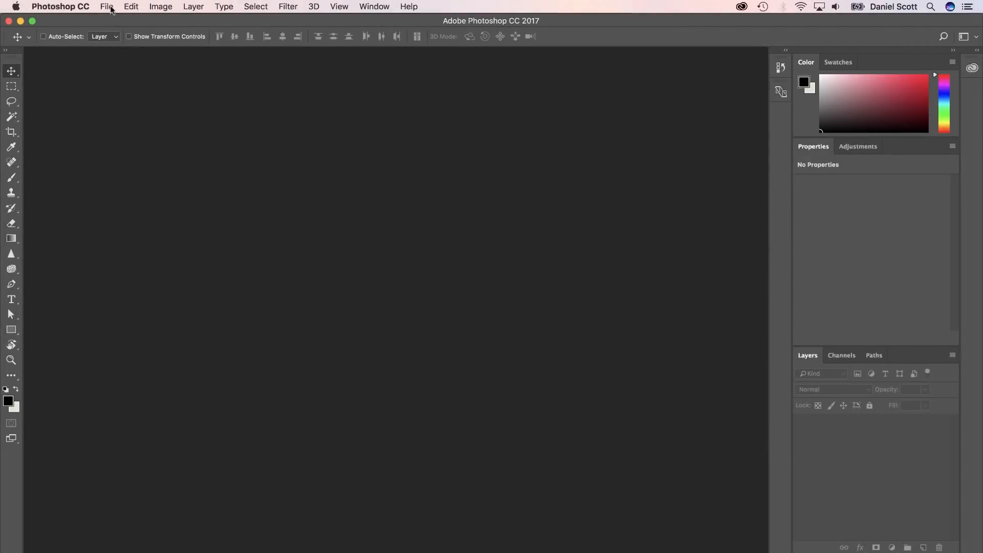
pyautogui.moveTo(122, 35)
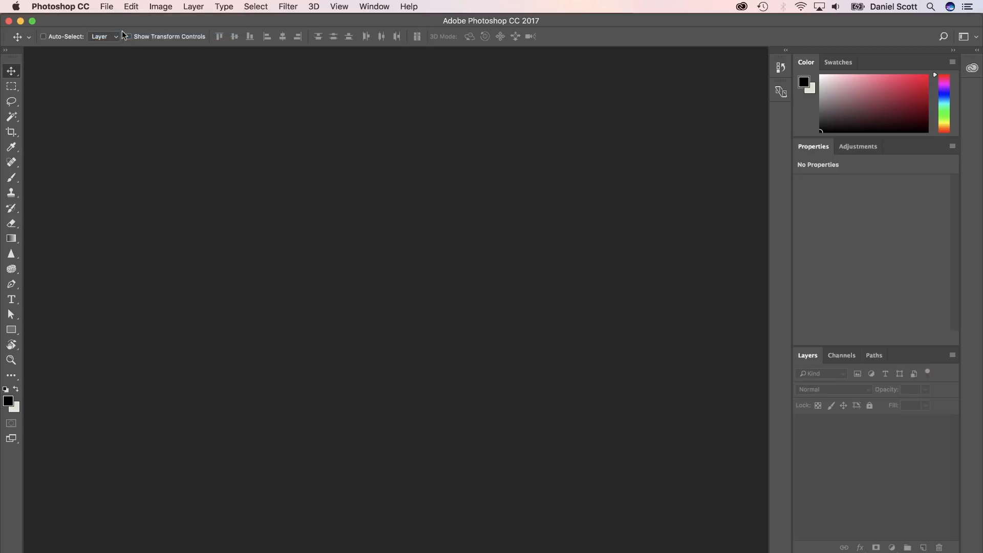
# Choose File > Open to browse the Time Lapse Photos folder
pyautogui.click(106, 6)
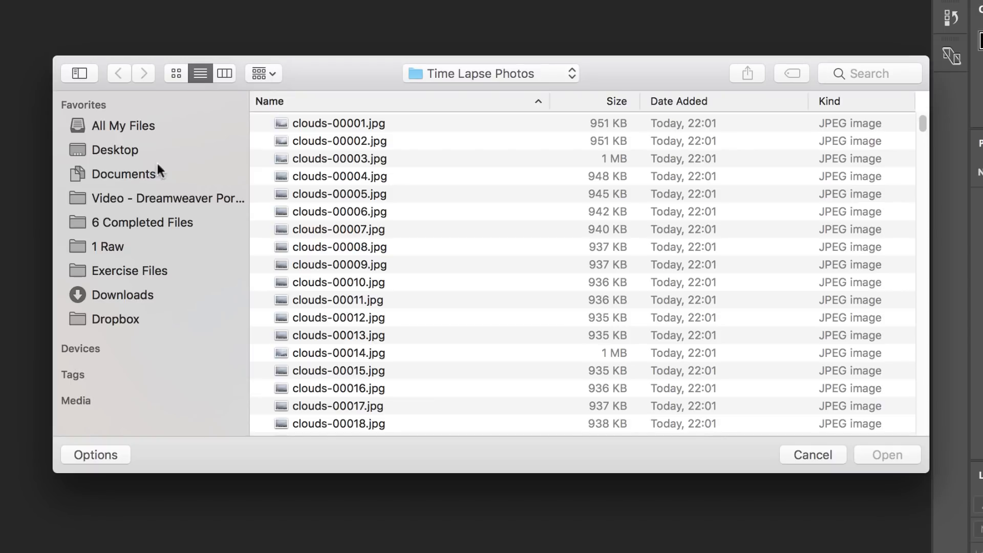
# Open clouds-00001.jpg with the Image Sequence option enabled
pyautogui.click(338, 123)
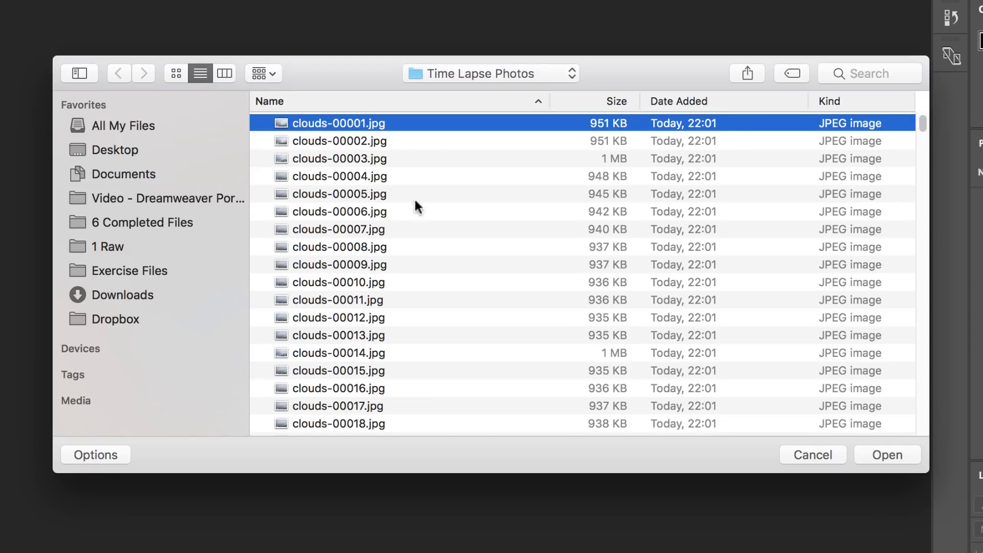
pyautogui.moveTo(103, 457)
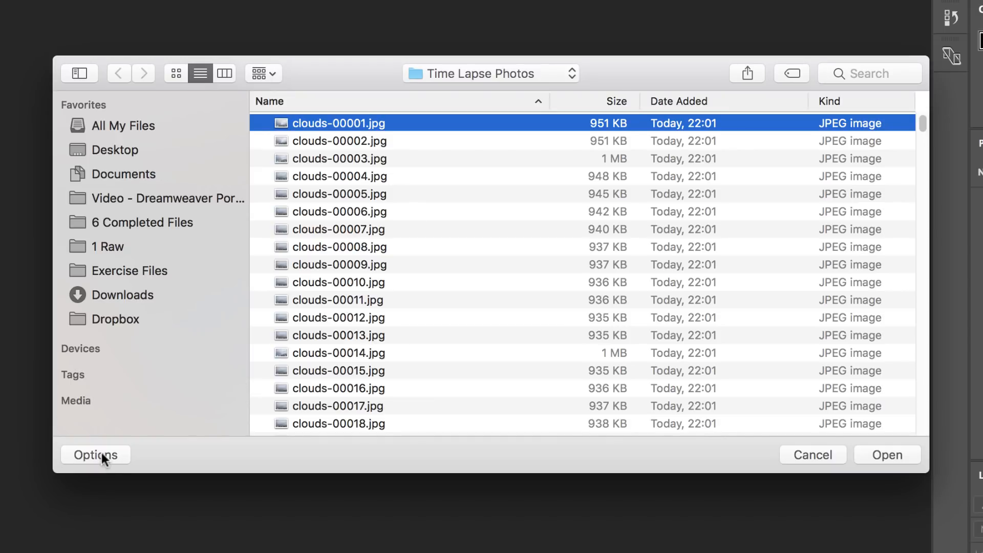
pyautogui.click(95, 455)
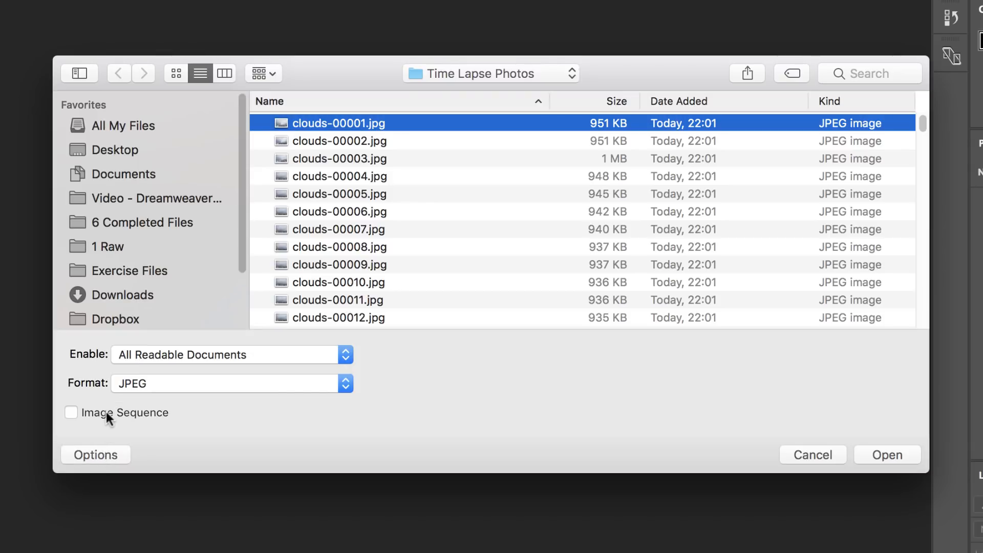
pyautogui.click(71, 412)
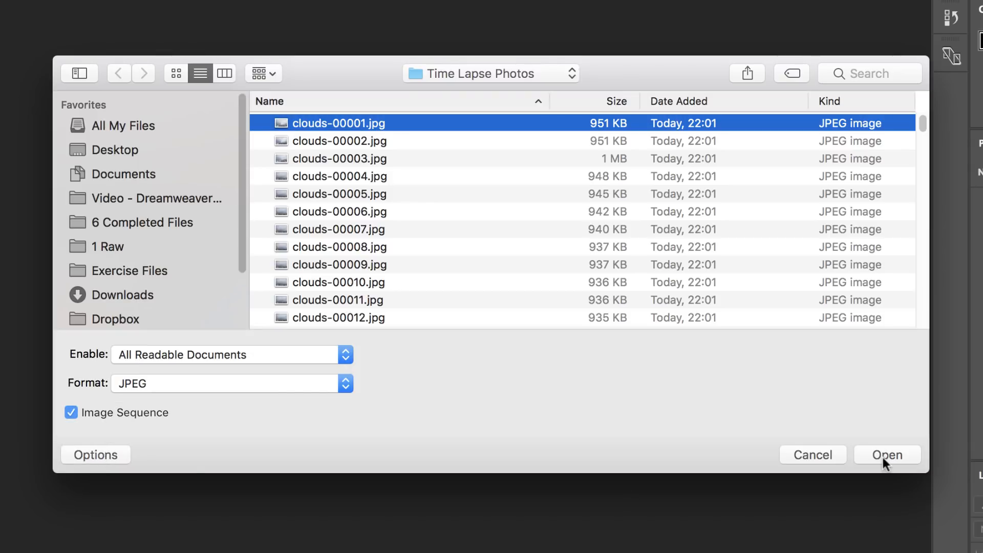
pyautogui.click(886, 454)
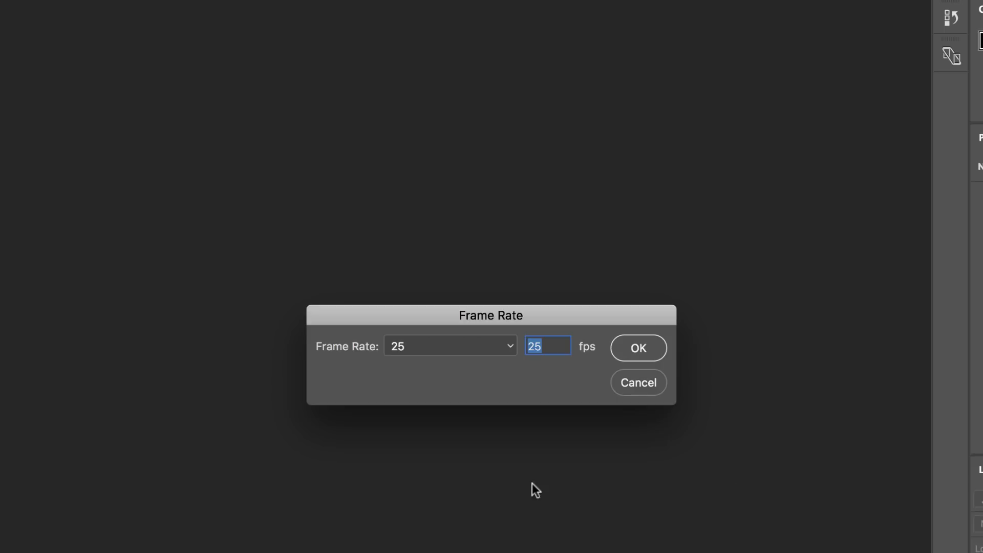
# Set the image sequence frame rate to 29.97 fps and confirm
pyautogui.click(449, 346)
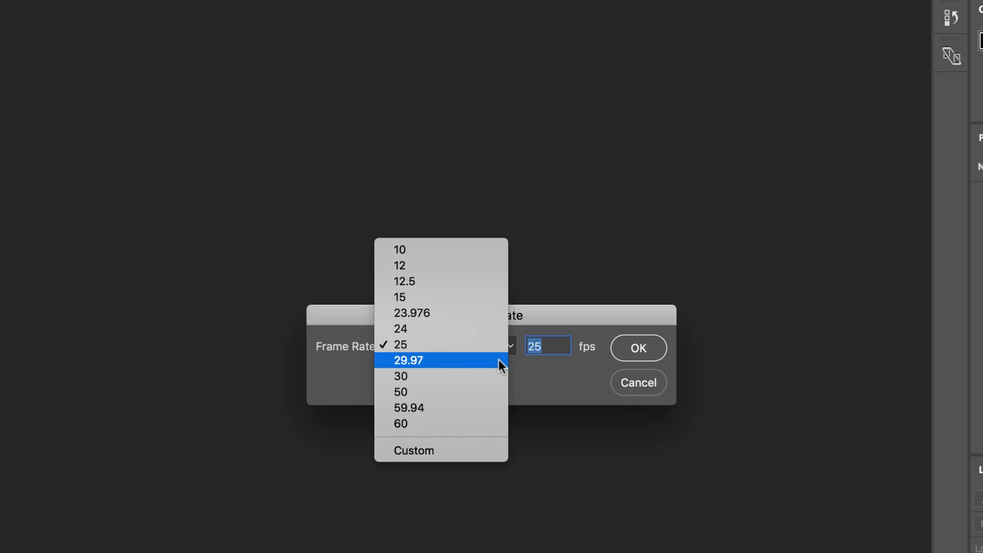
pyautogui.click(408, 360)
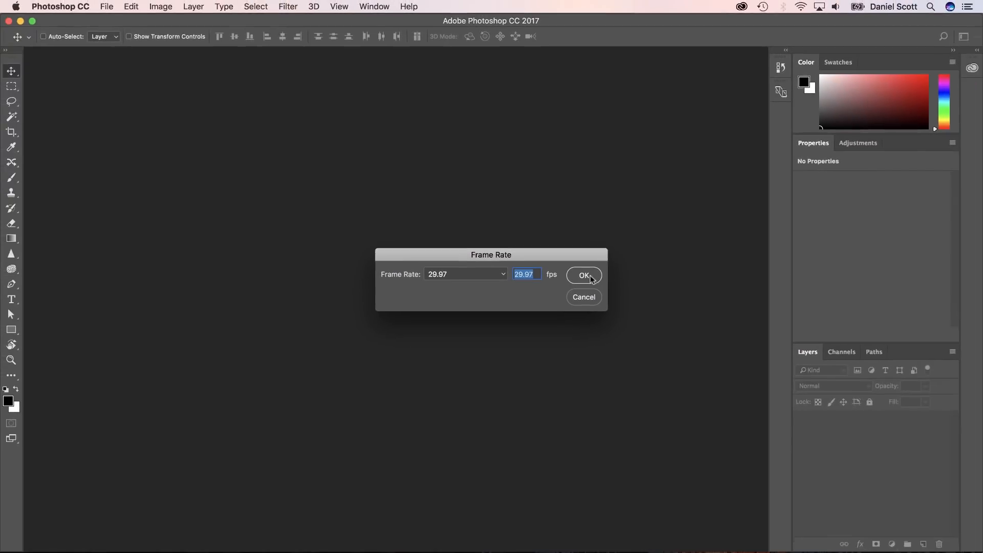
pyautogui.click(582, 275)
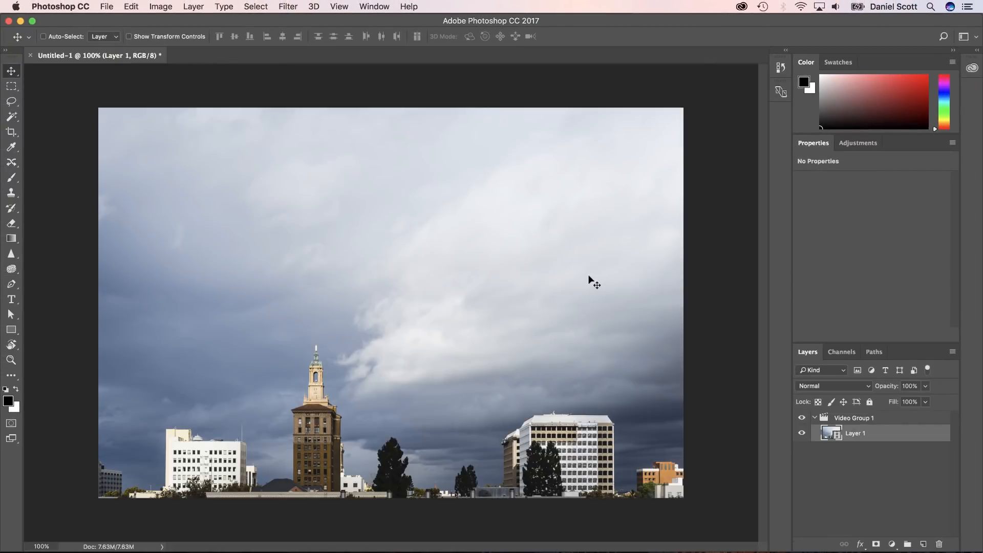
pyautogui.moveTo(829, 446)
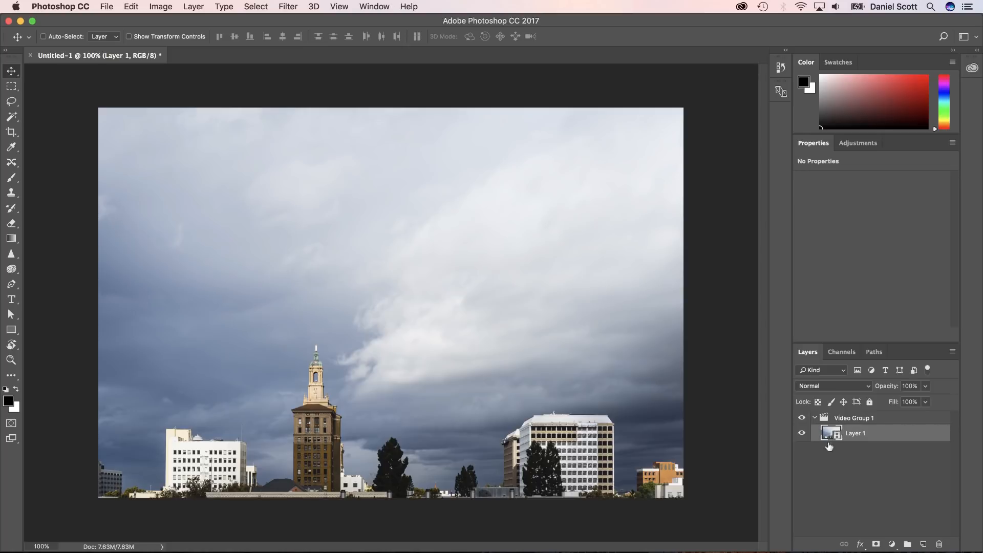
pyautogui.moveTo(819, 434)
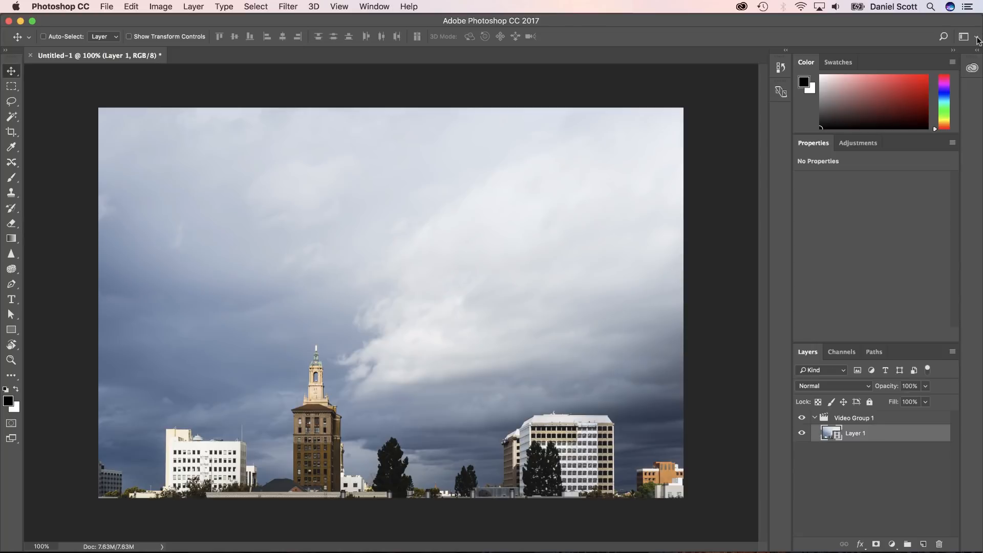
# Open the workspace switcher at the top right of the application bar
pyautogui.click(966, 36)
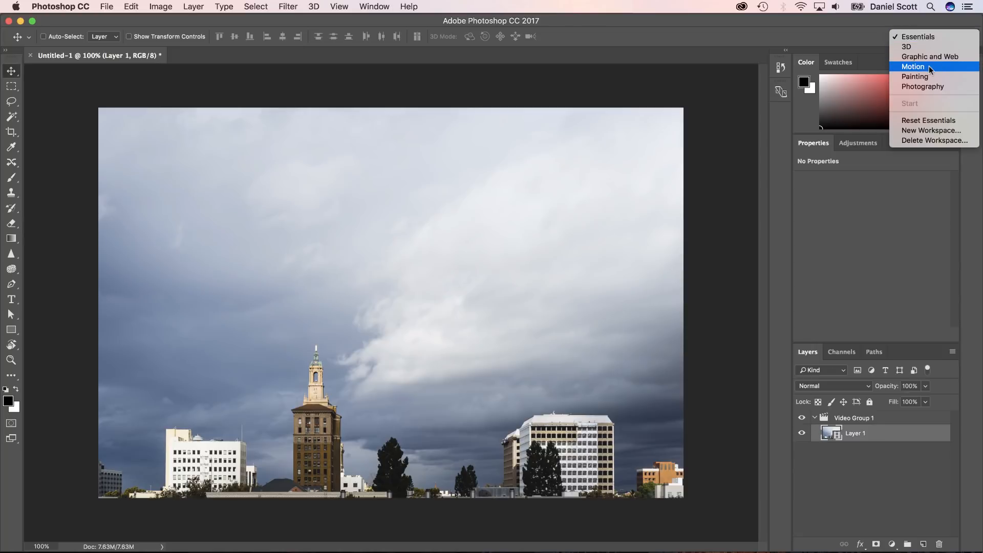
# Switch to the Motion workspace and preview the time-lapse in the Timeline
pyautogui.click(912, 66)
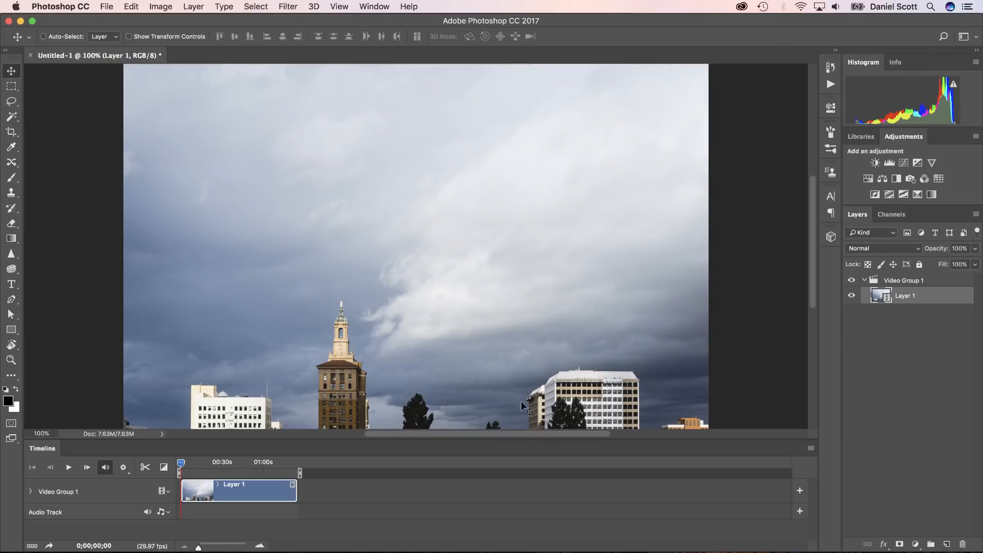
pyautogui.moveTo(61, 470)
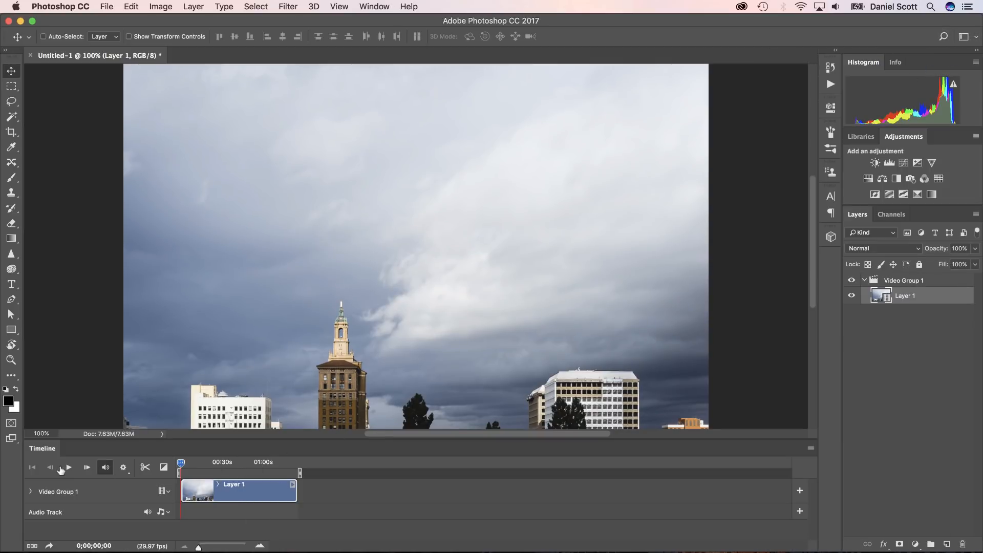
pyautogui.click(68, 466)
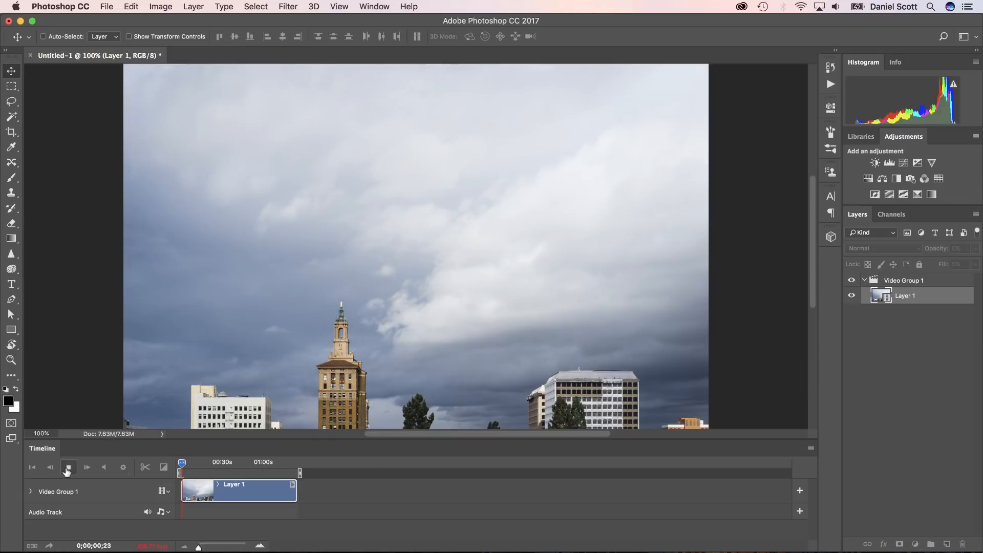
pyautogui.click(67, 467)
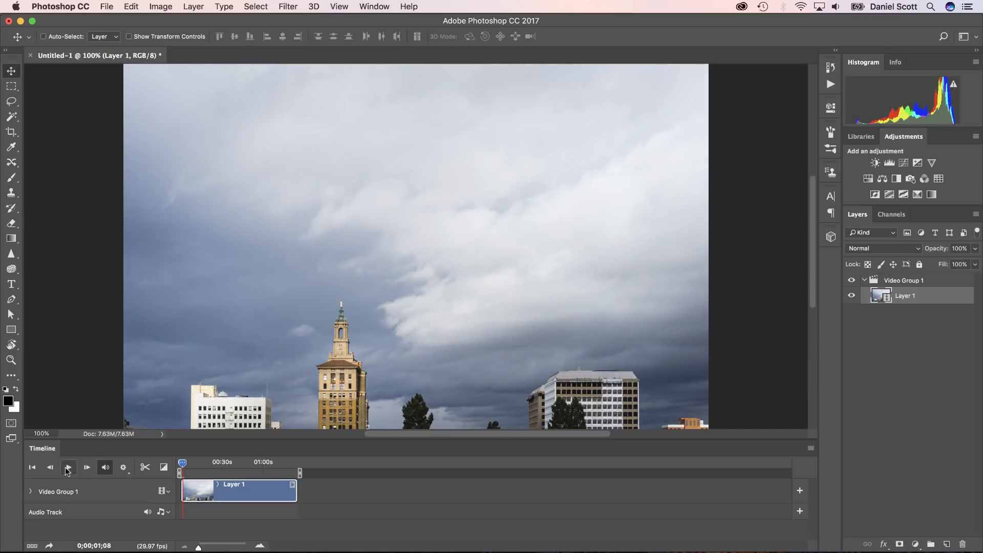
pyautogui.click(69, 467)
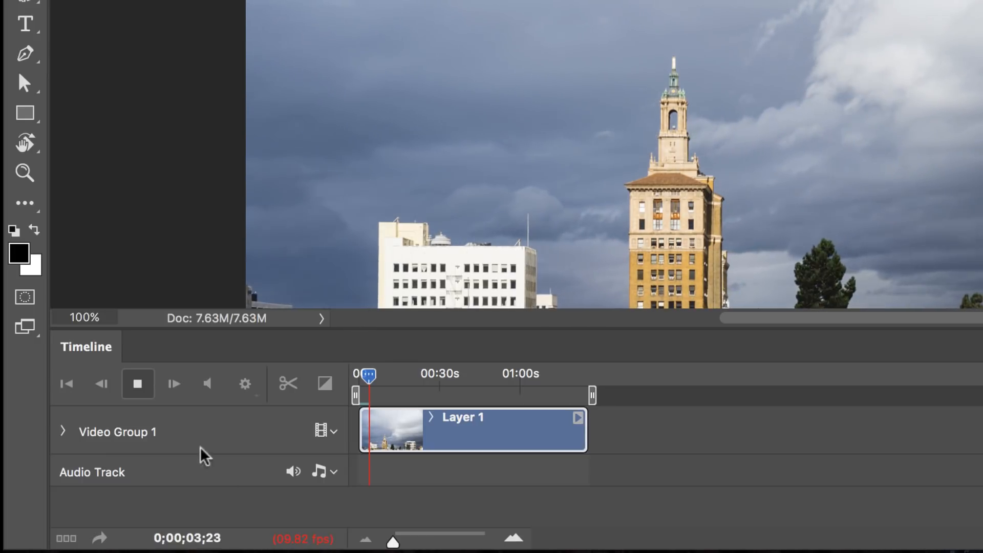
pyautogui.click(137, 383)
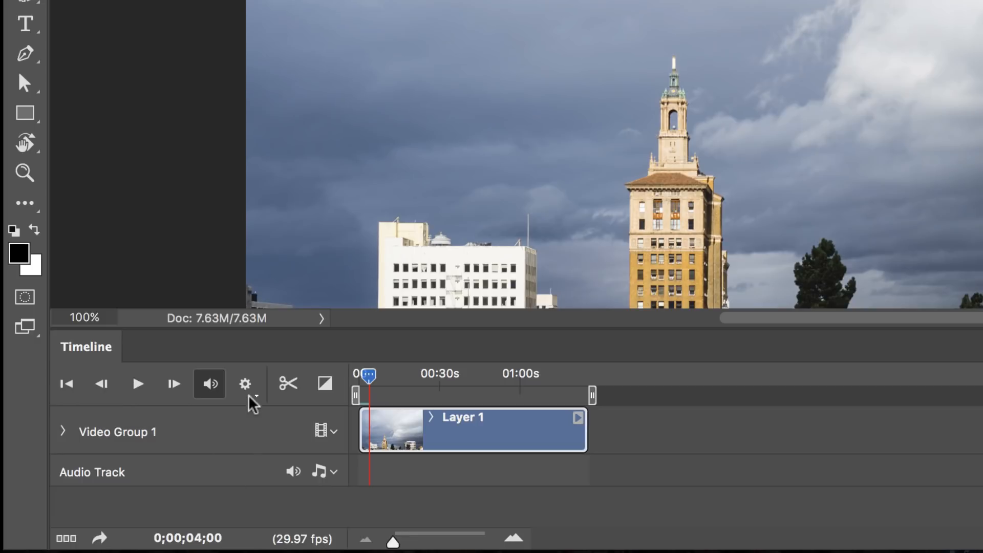
# Lower the Timeline playback resolution to 25% and play again
pyautogui.click(245, 383)
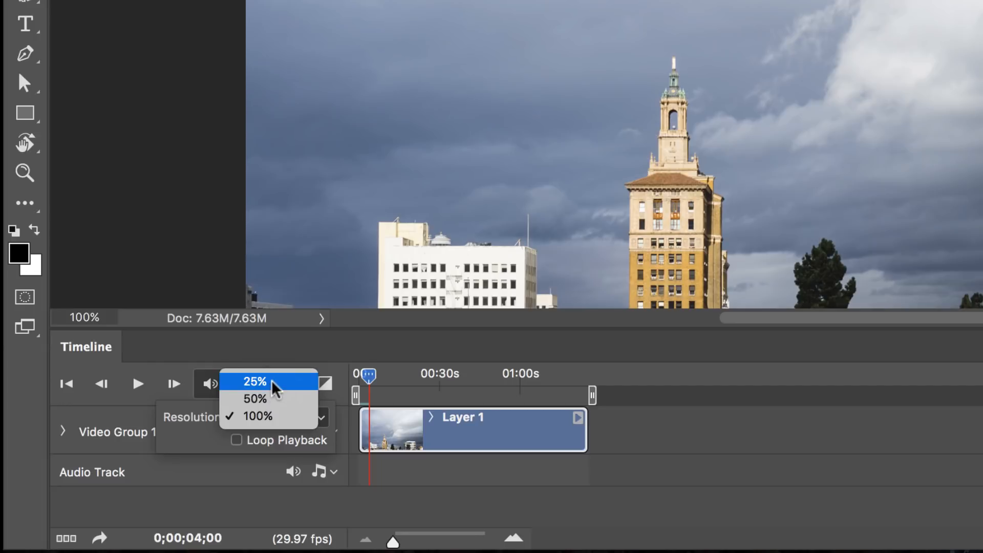
pyautogui.click(255, 381)
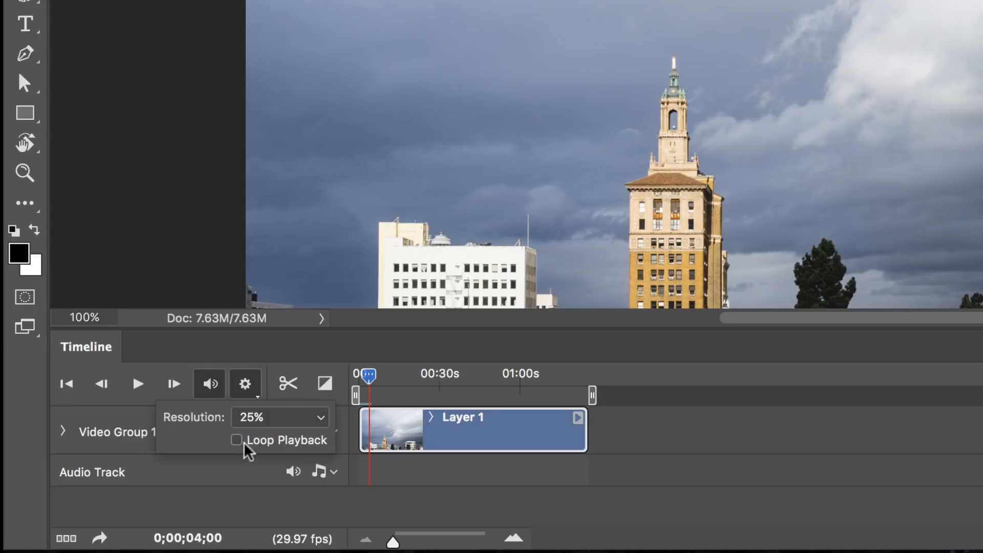
pyautogui.click(138, 383)
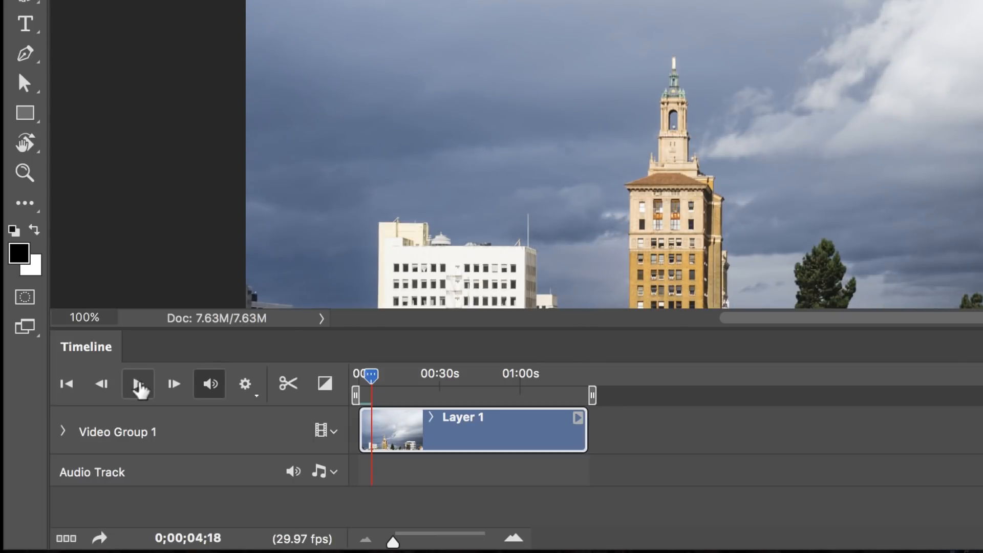
pyautogui.moveTo(566, 445)
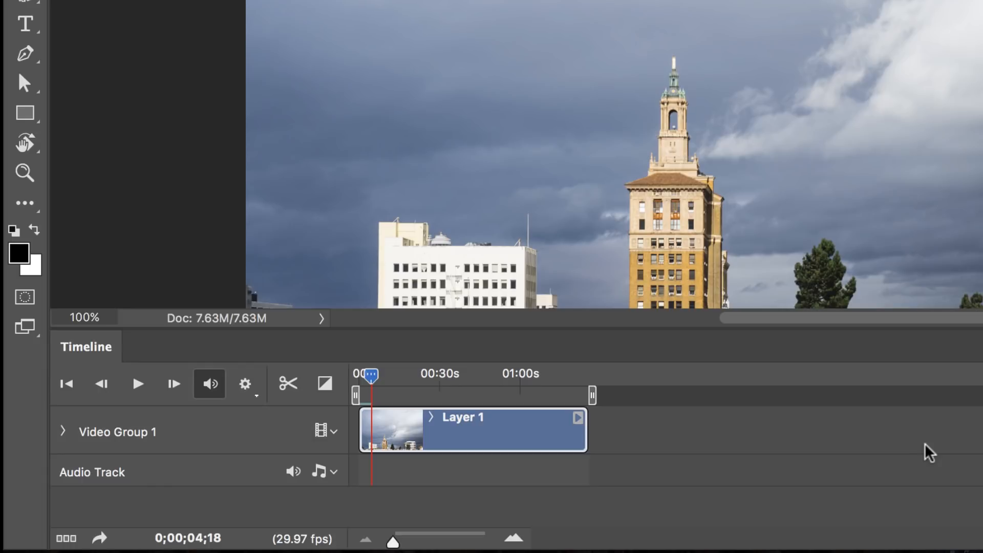
pyautogui.click(576, 416)
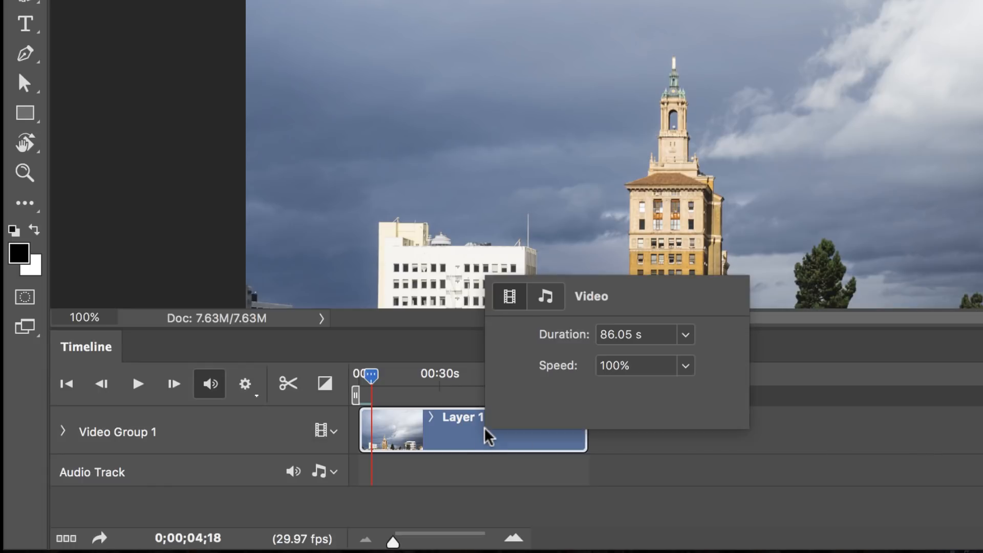
pyautogui.click(634, 365)
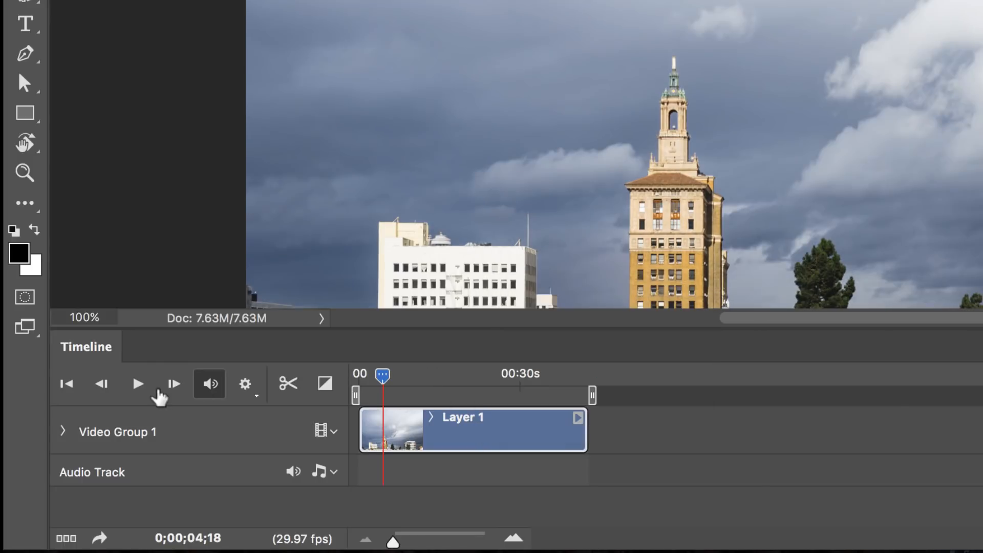
pyautogui.click(138, 383)
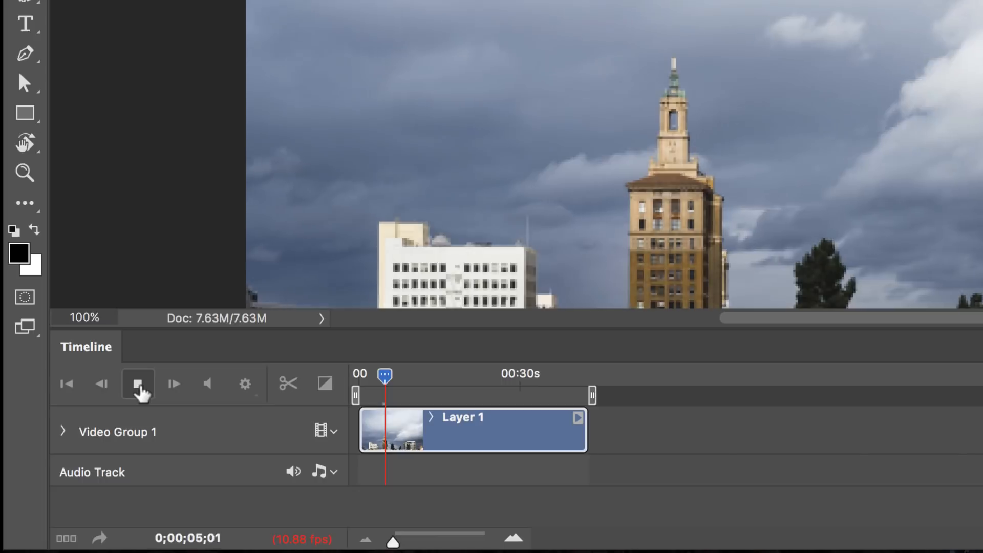
pyautogui.click(137, 383)
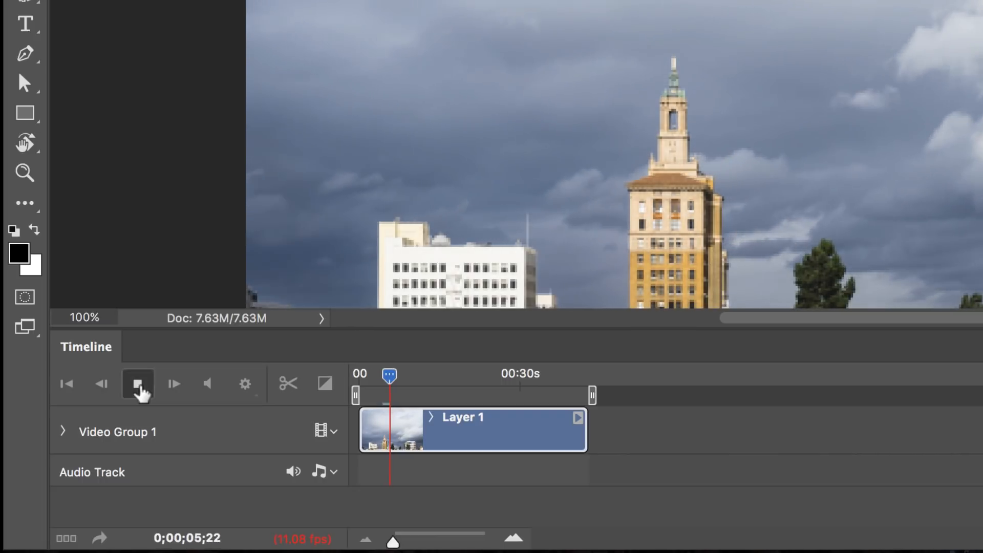
pyautogui.click(137, 382)
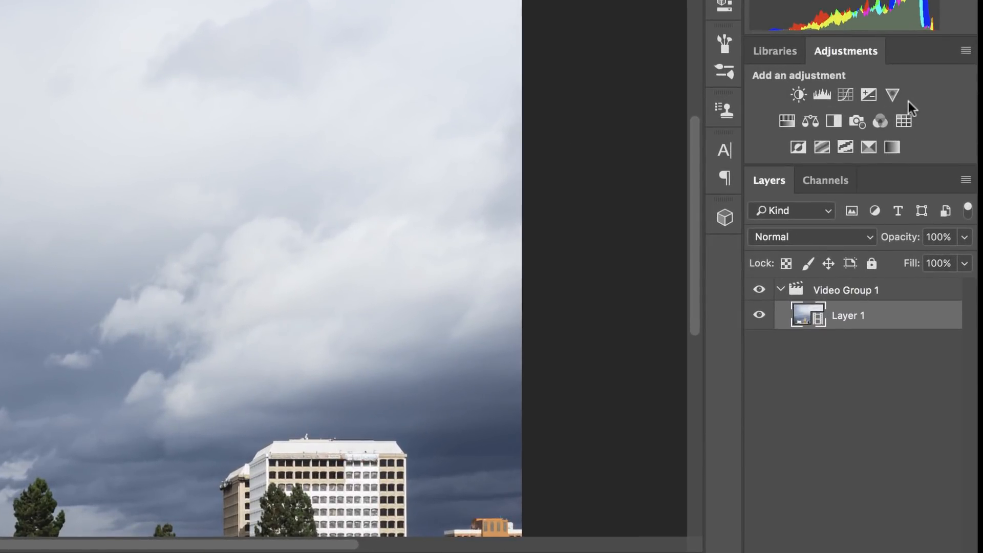
# Add a Curves 1 adjustment layer above Vibrance 1 in Video Group 1
pyautogui.click(891, 94)
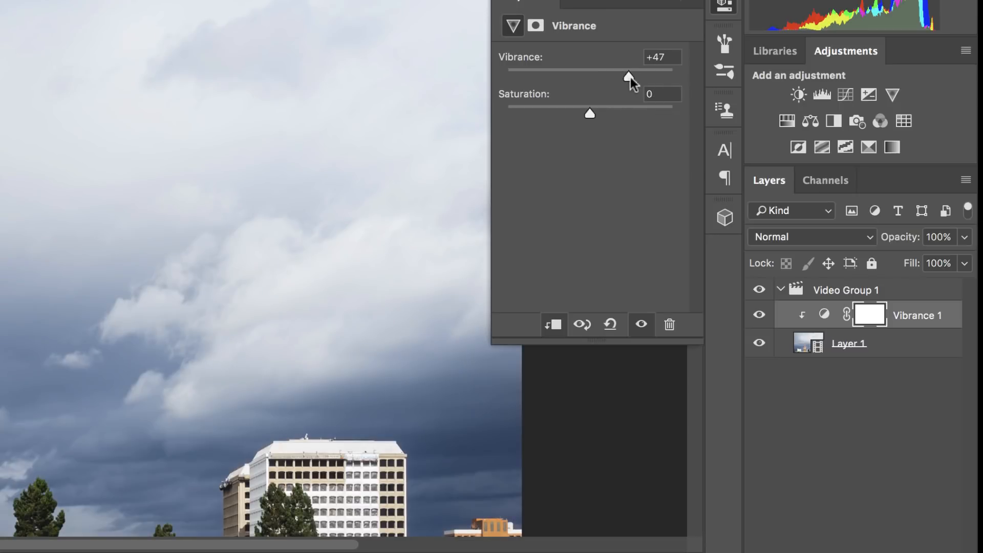
pyautogui.moveTo(815, 131)
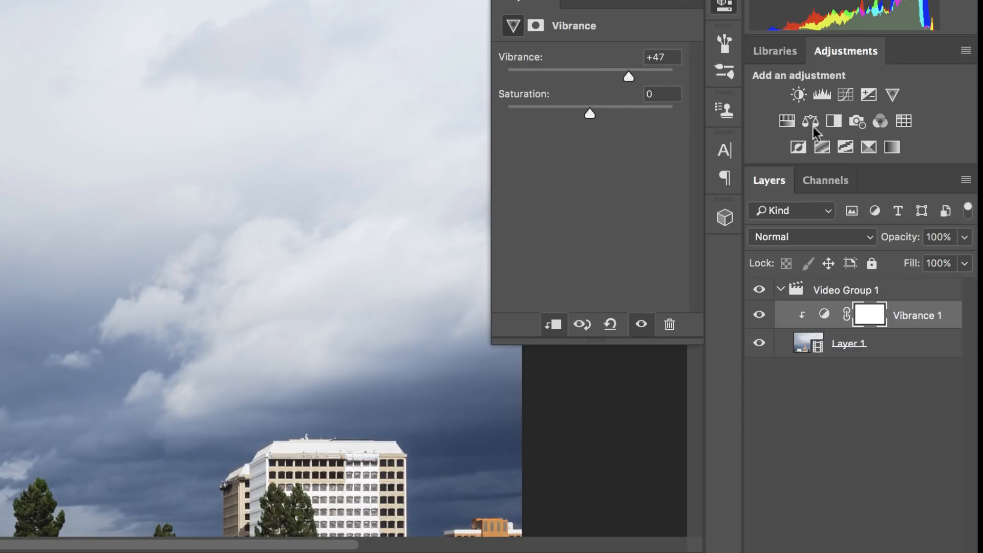
pyautogui.click(845, 95)
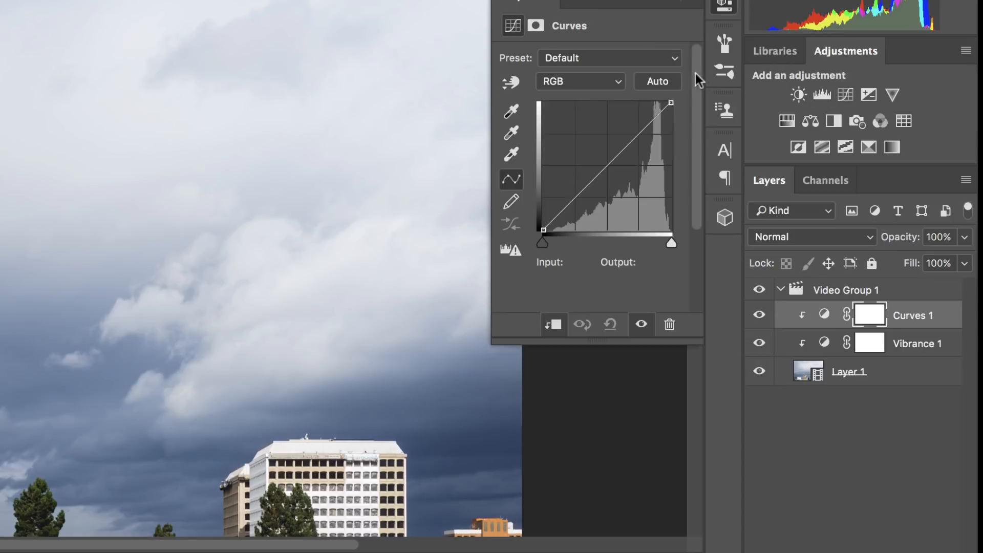
pyautogui.moveTo(577, 182); pyautogui.dragTo(577, 211)
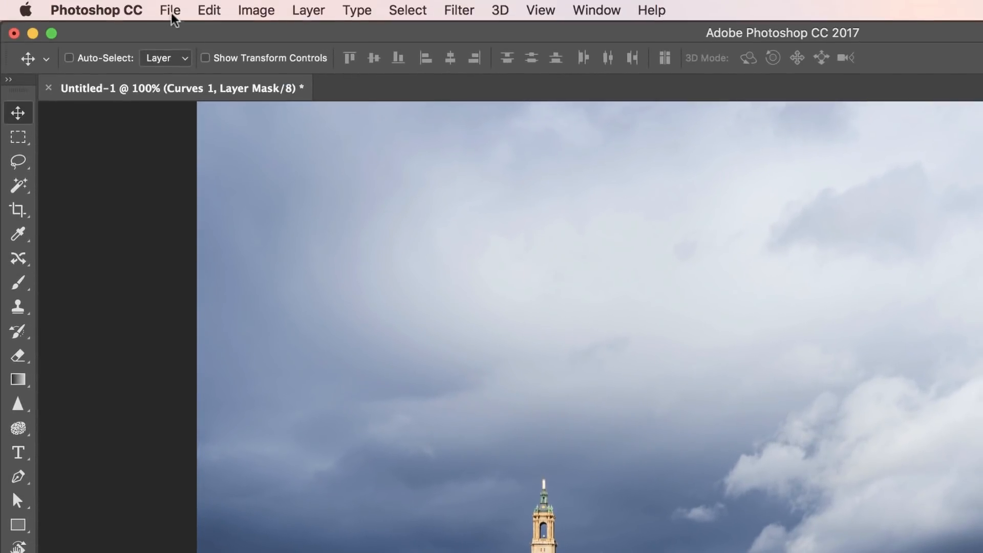
# Render Video via Adobe Media Encoder as H.264 High Quality, Work Area only
pyautogui.click(169, 10)
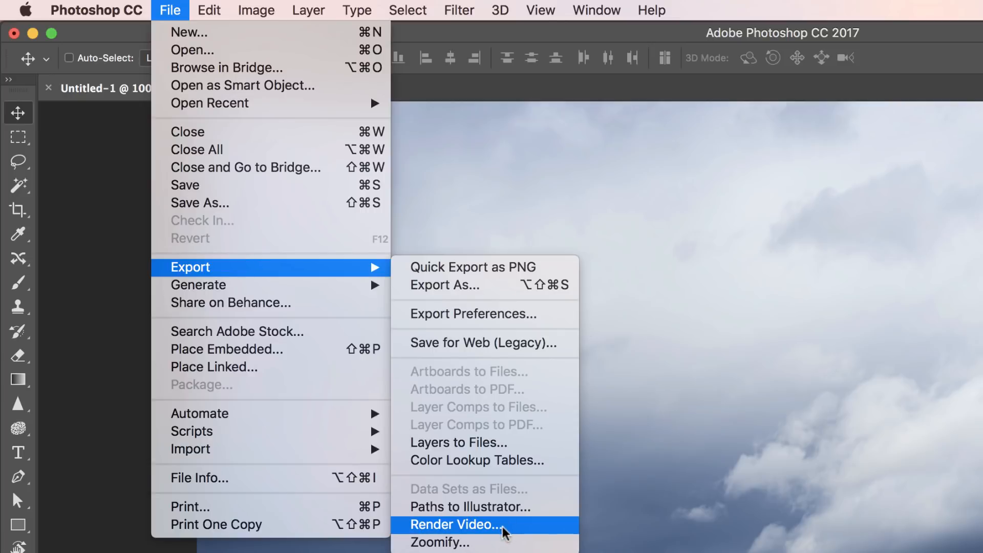
pyautogui.click(455, 524)
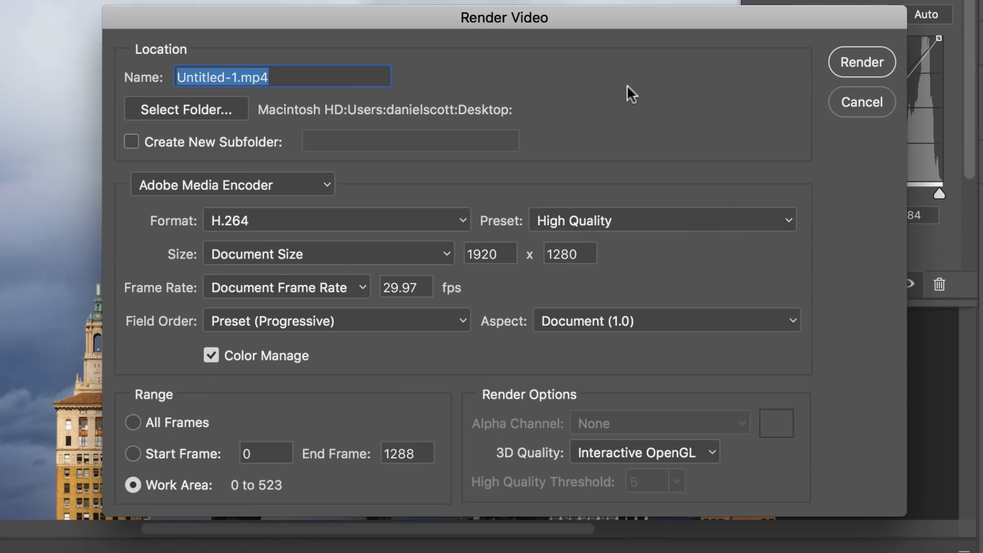
pyautogui.moveTo(385, 131)
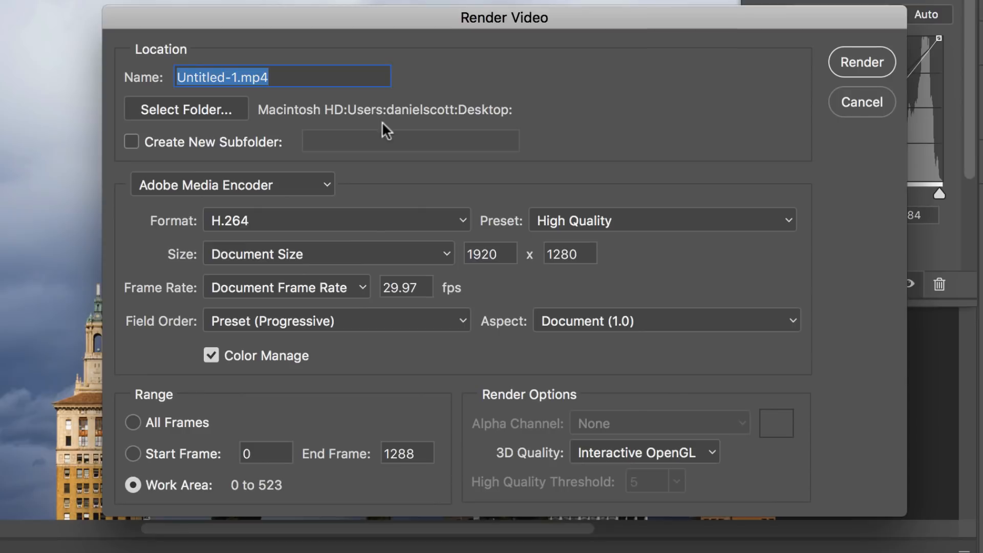
pyautogui.moveTo(524, 138)
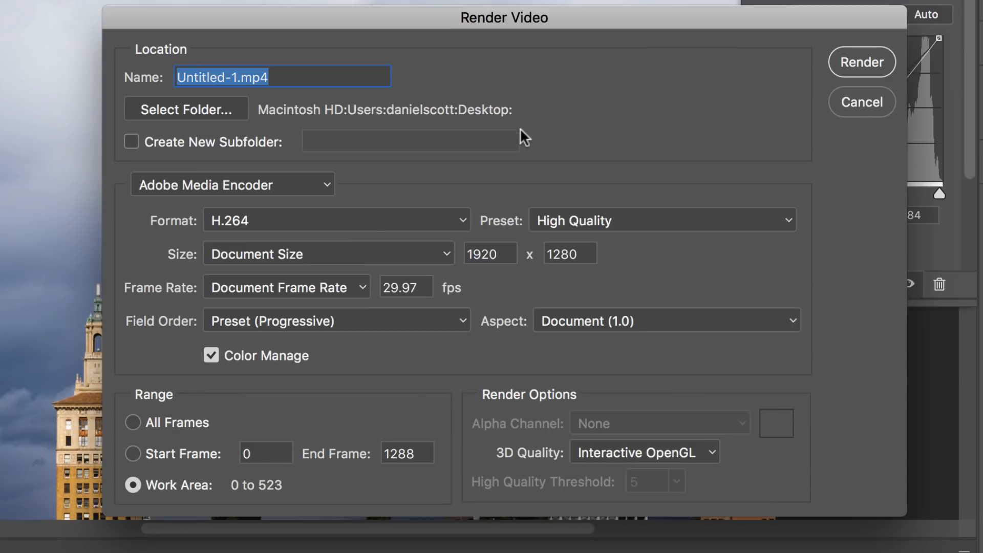
pyautogui.click(232, 184)
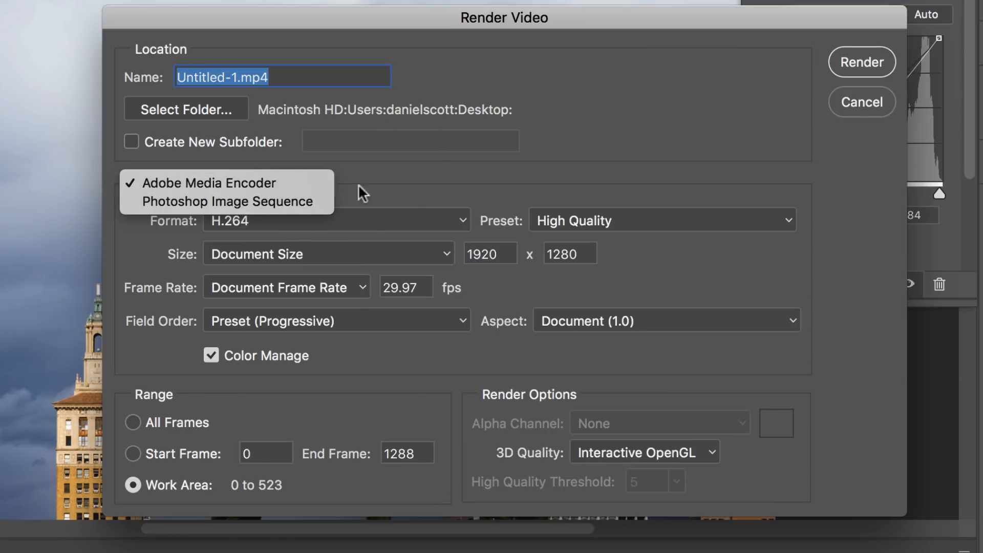
pyautogui.click(332, 220)
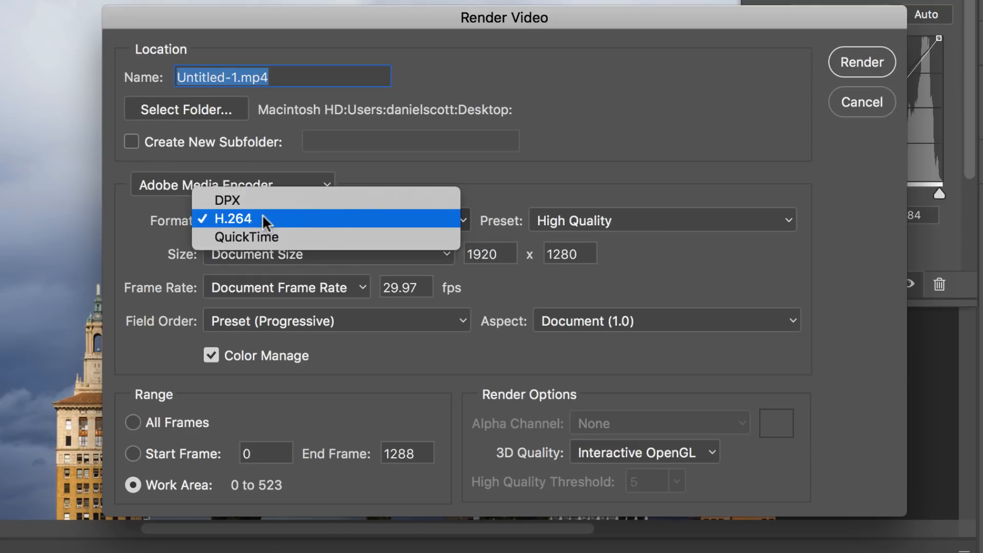
pyautogui.click(233, 220)
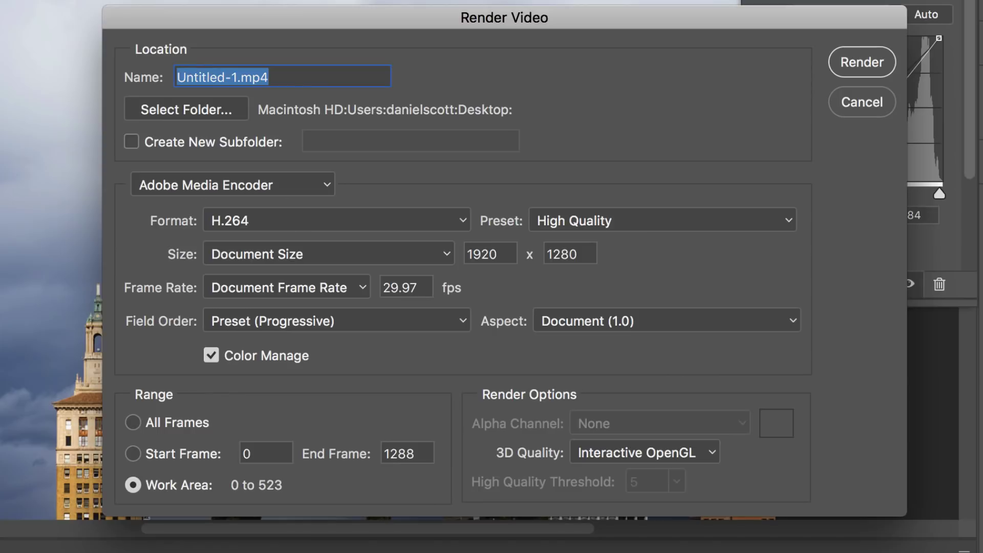
pyautogui.moveTo(510, 173)
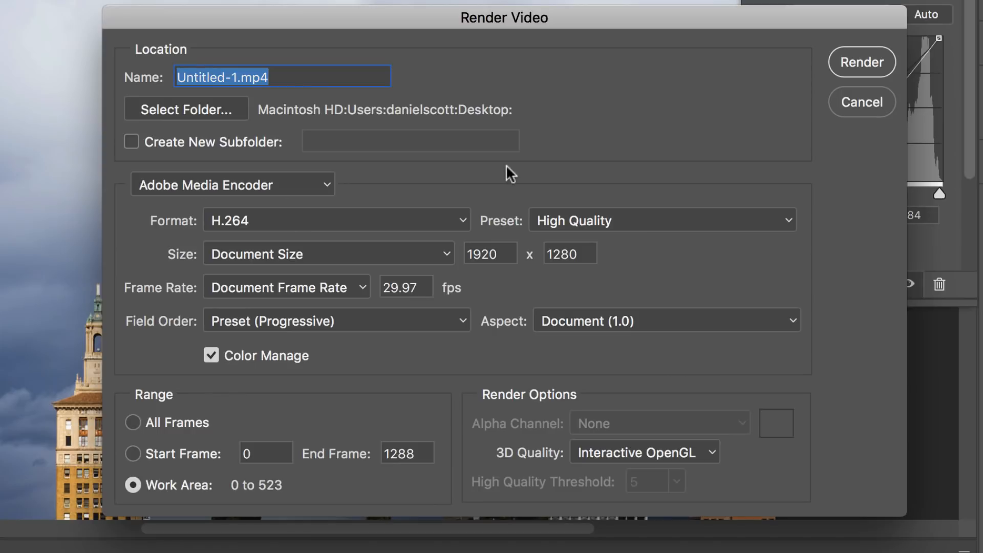
pyautogui.moveTo(190, 495)
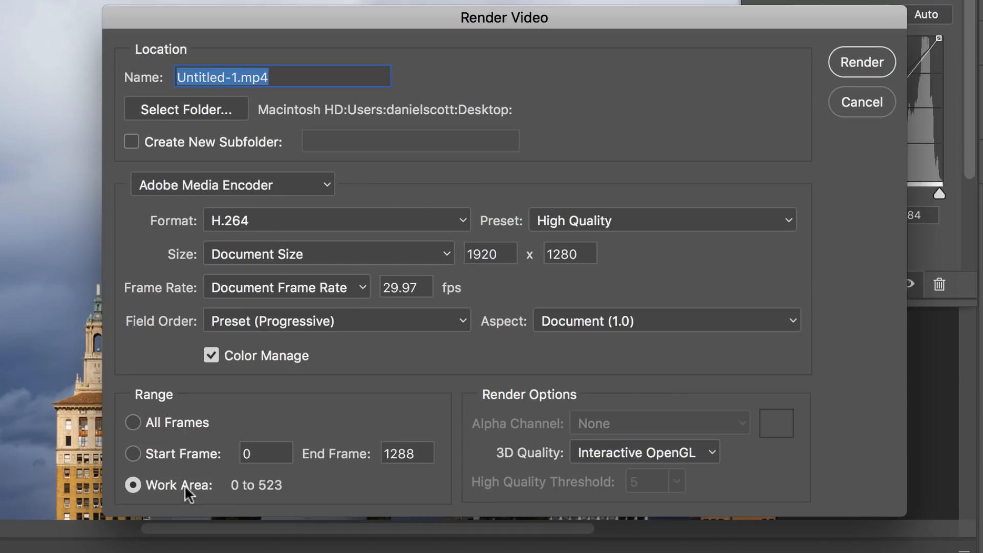
pyautogui.moveTo(273, 503)
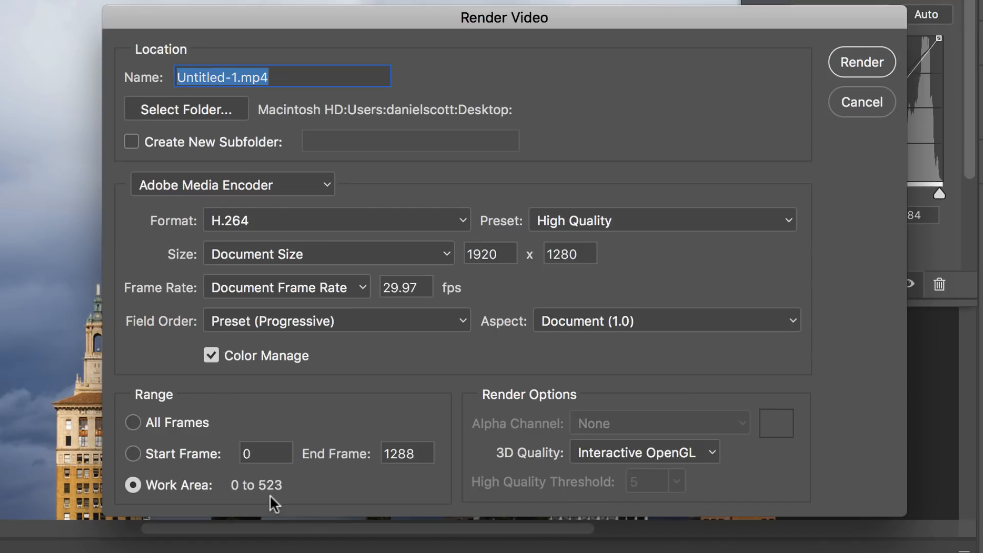
pyautogui.click(133, 422)
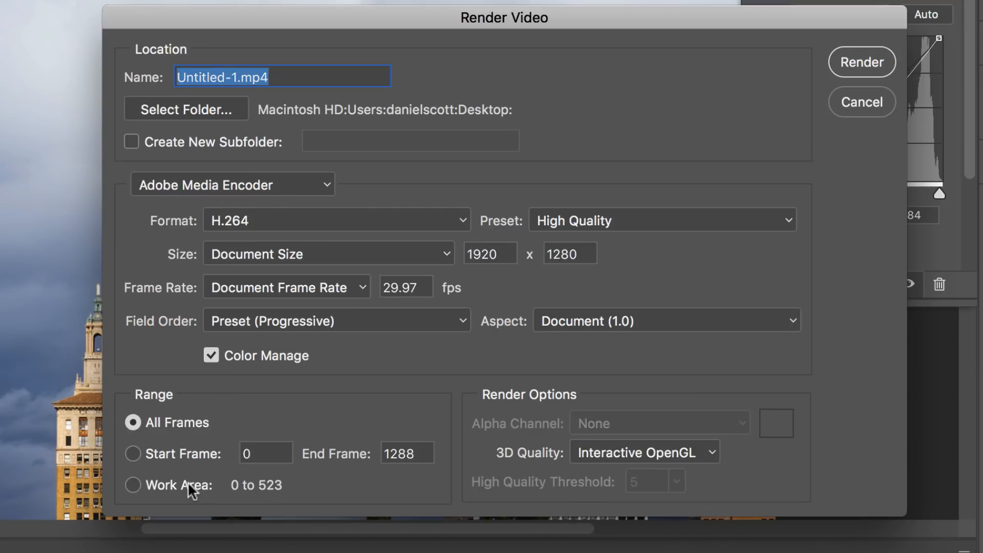
pyautogui.click(132, 485)
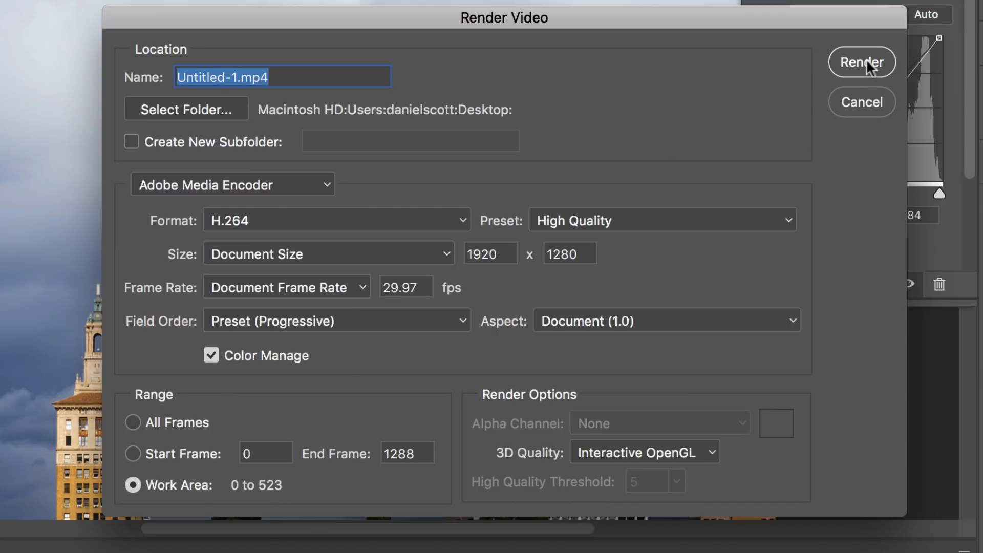
pyautogui.click(860, 62)
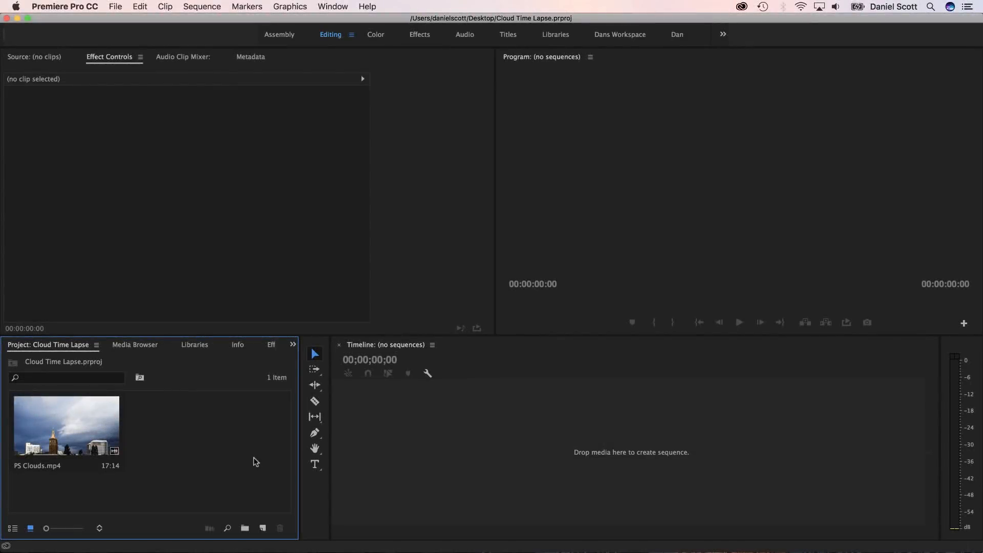
pyautogui.moveTo(104, 435)
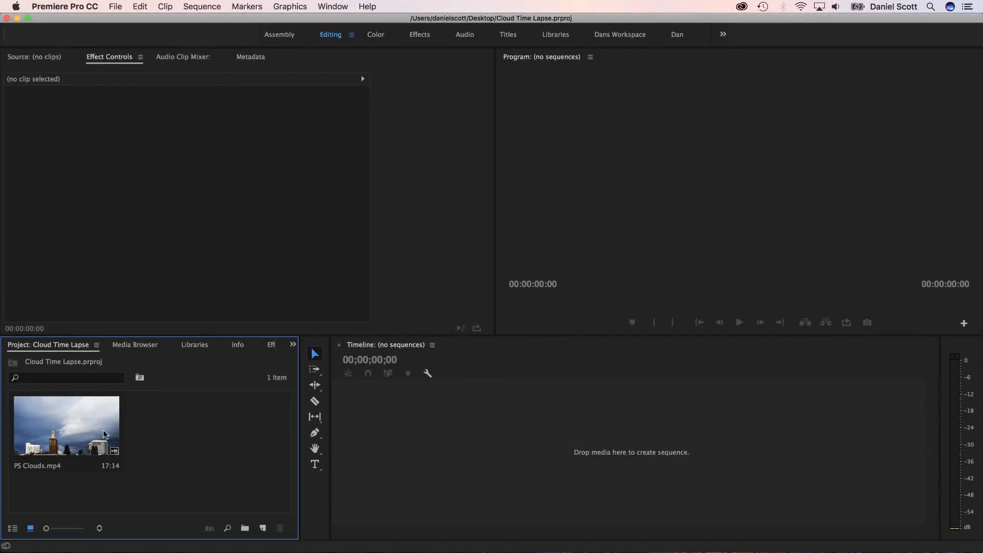
pyautogui.moveTo(74, 431)
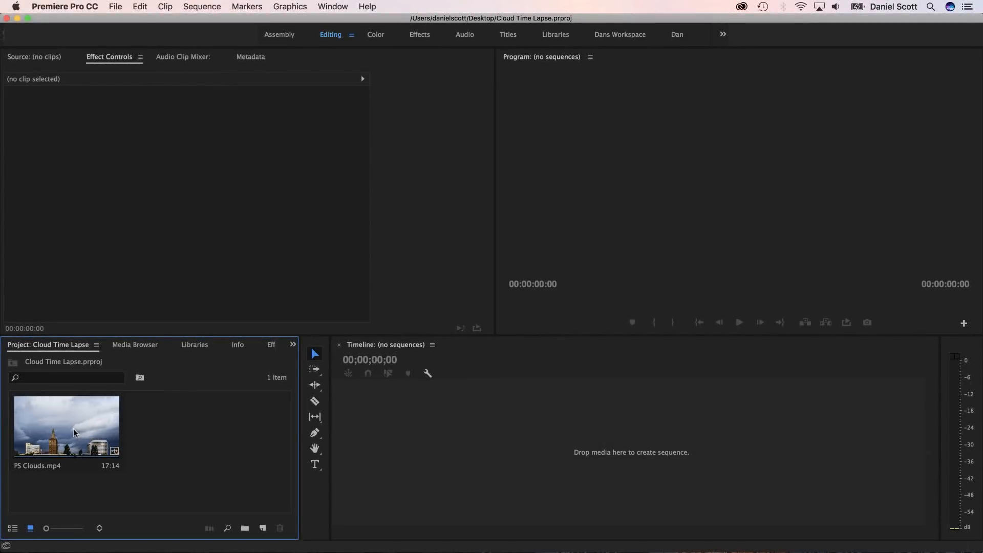
# Create a new PS Clouds sequence from the PS Clouds.mp4 clip in the Project panel
pyautogui.rightClick(66, 426)
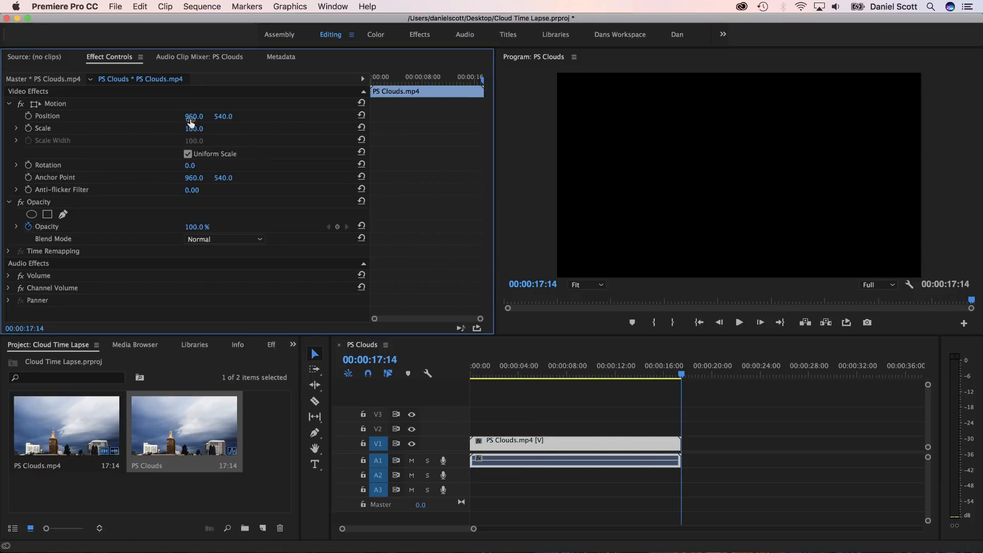
pyautogui.click(43, 128)
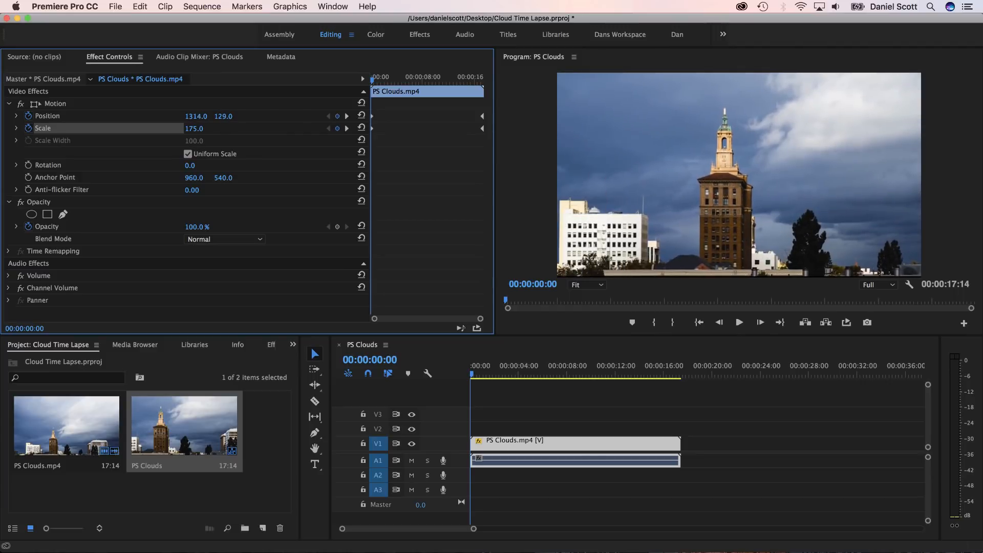
# Play back the sequence to preview the zoom-out from the tower, then stop
pyautogui.click(738, 321)
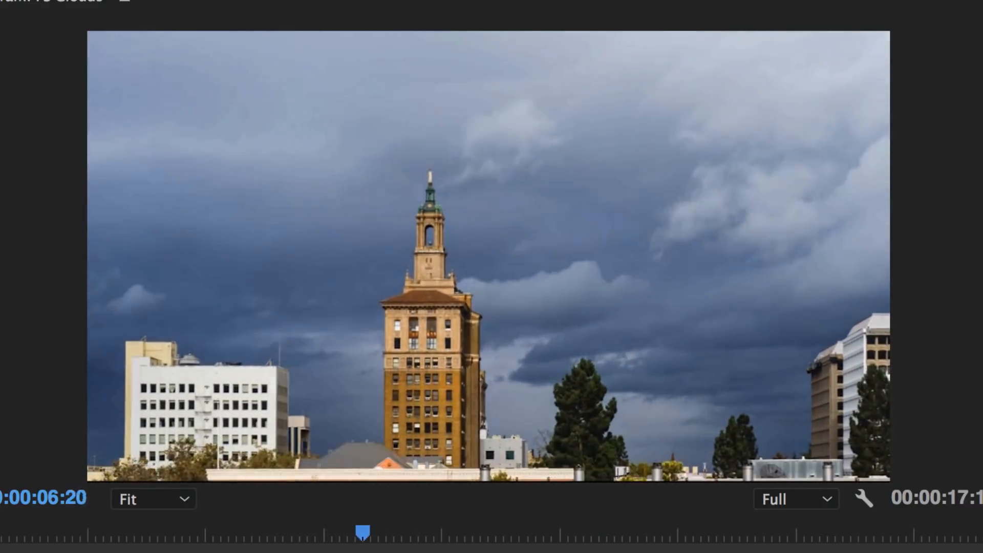
pyautogui.click(451, 532)
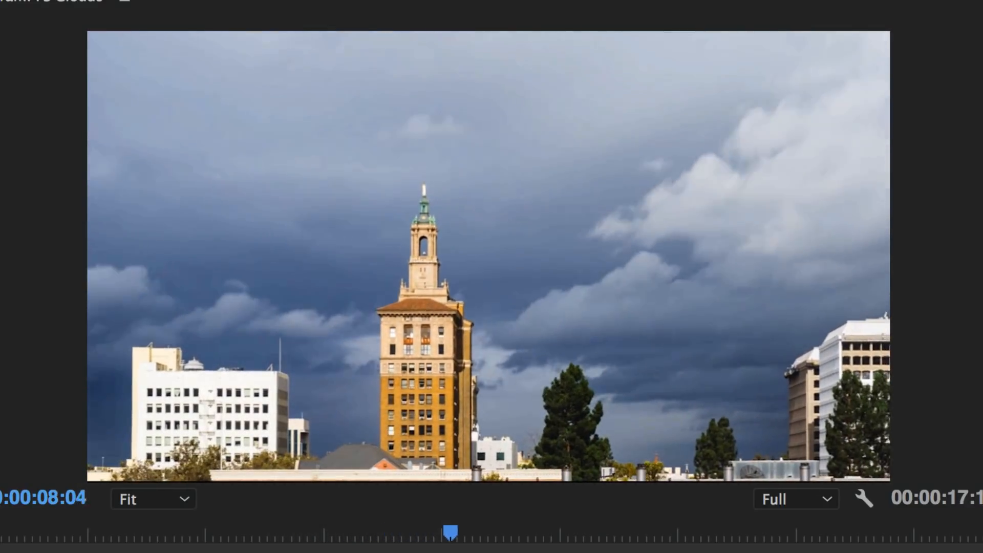